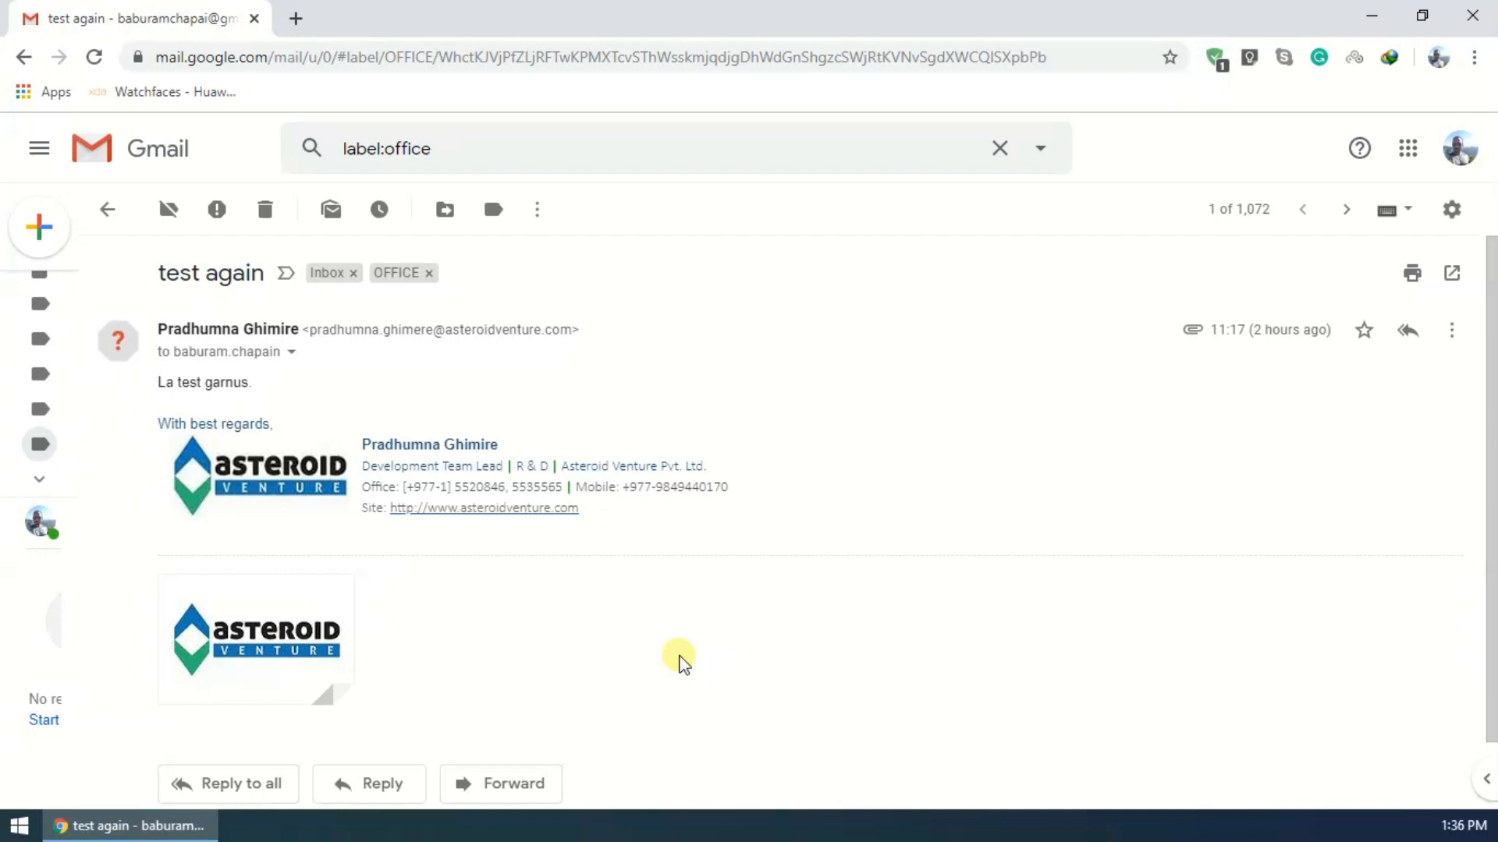
mouse_move(856, 556)
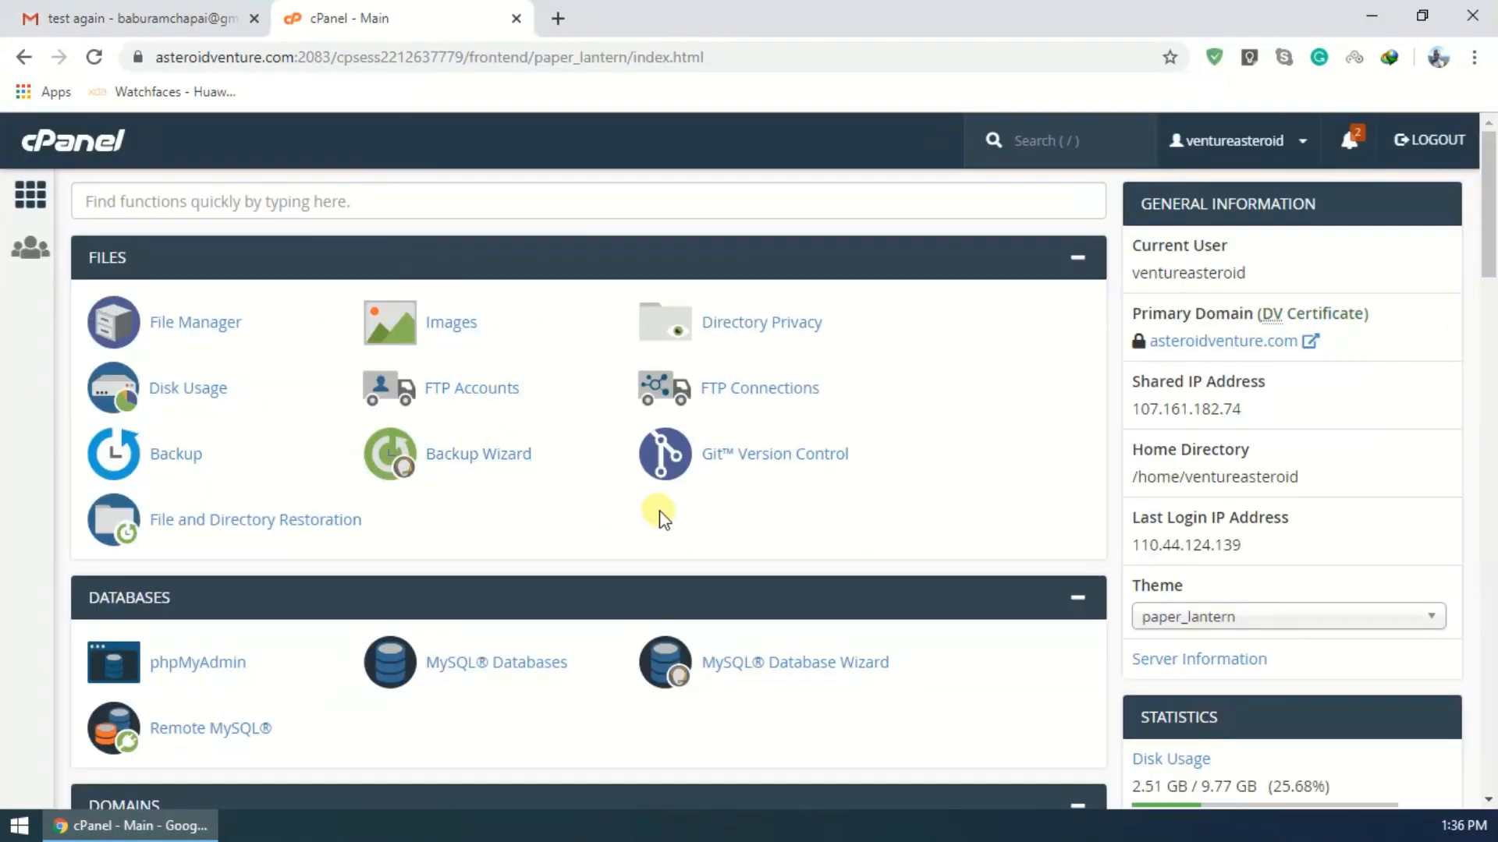
Step: Scroll down the cPanel home page to bring the Email tools section into view
scroll("down", 3)
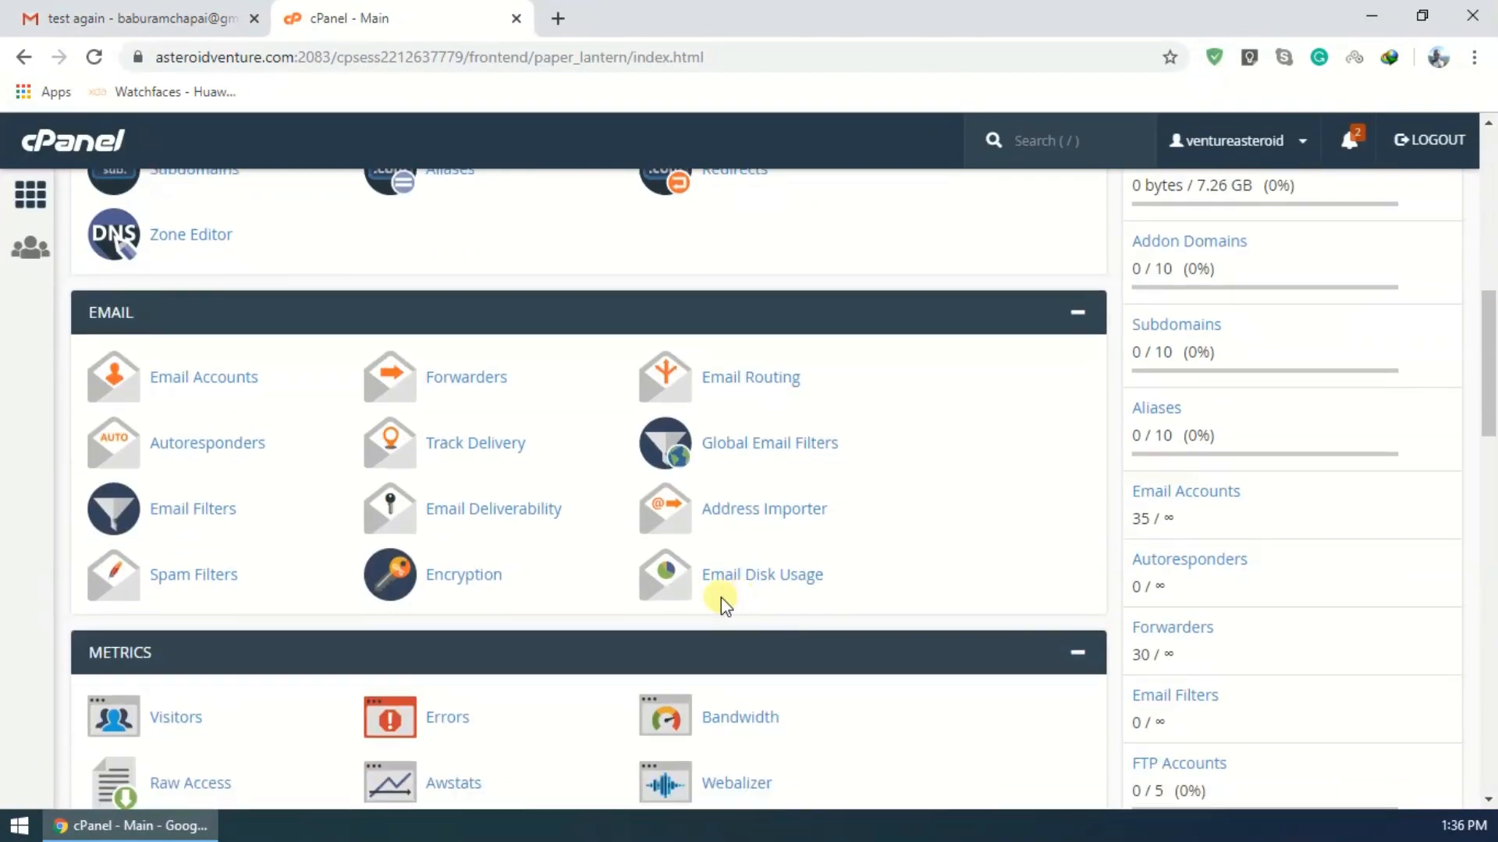
scroll("down", 3)
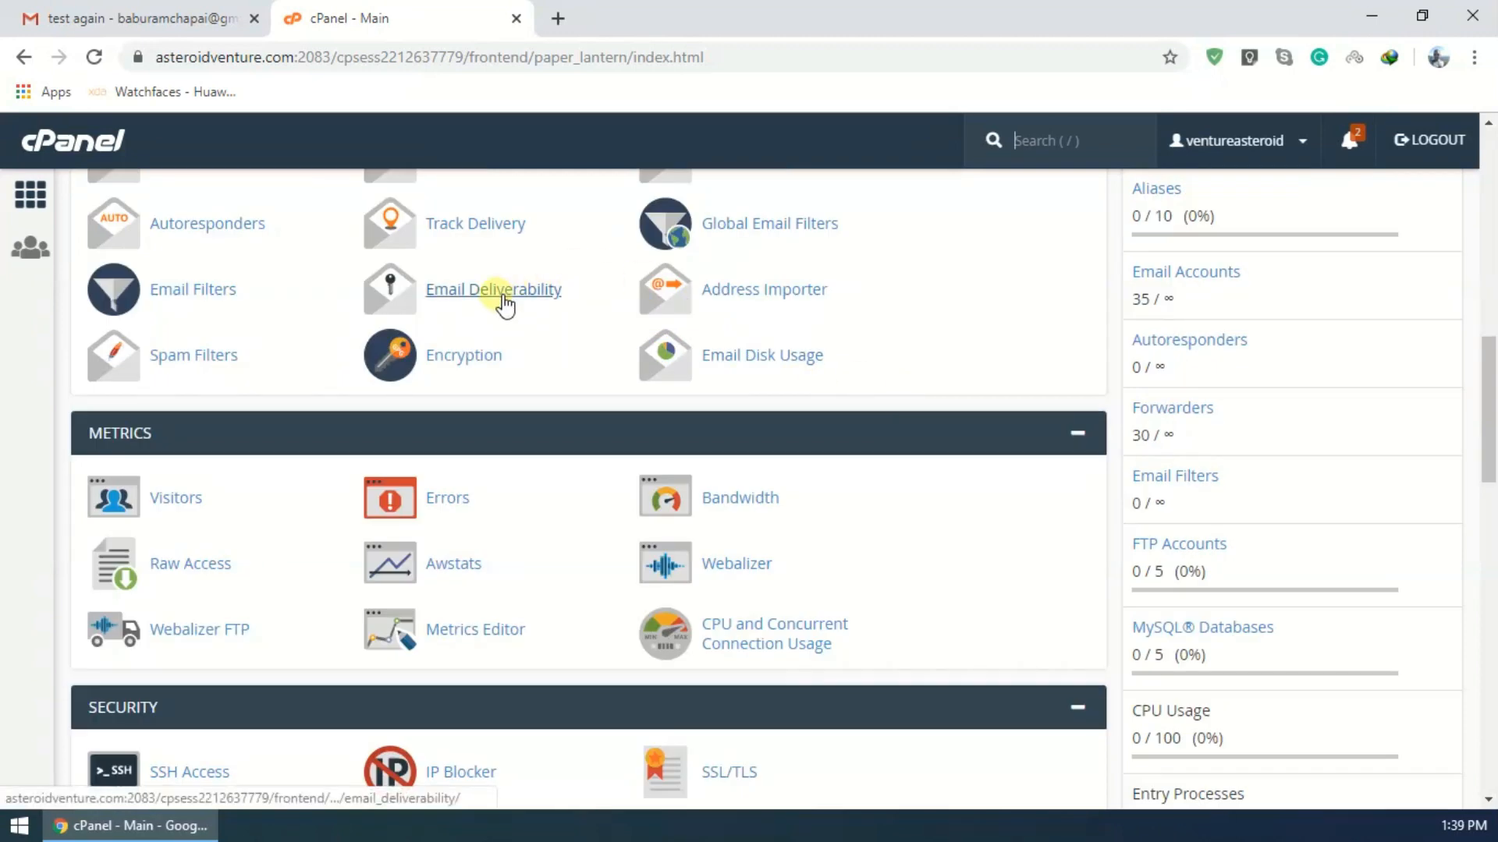
left_click(493, 290)
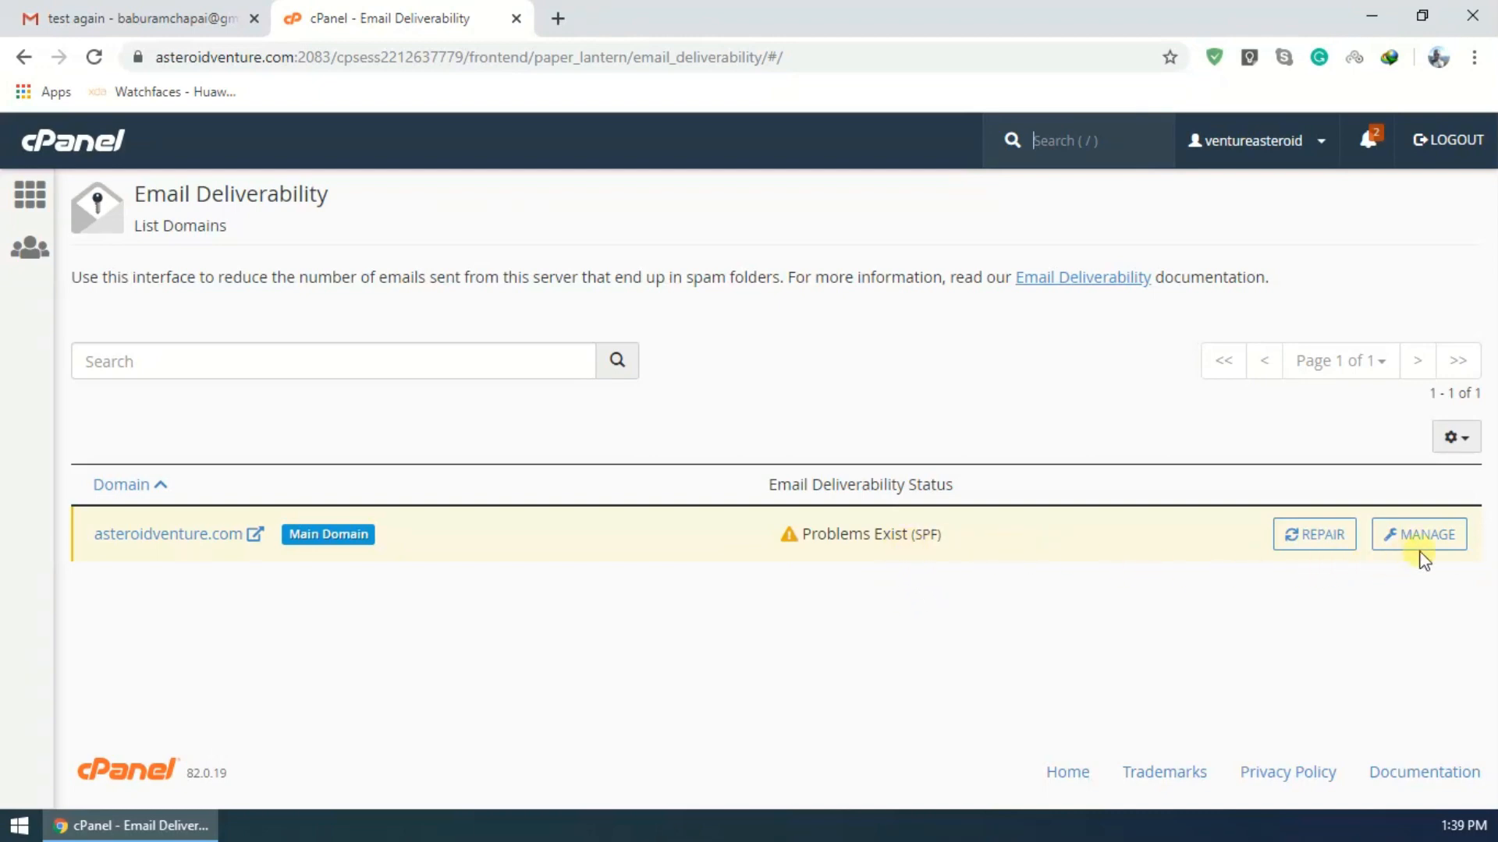
left_click(1418, 533)
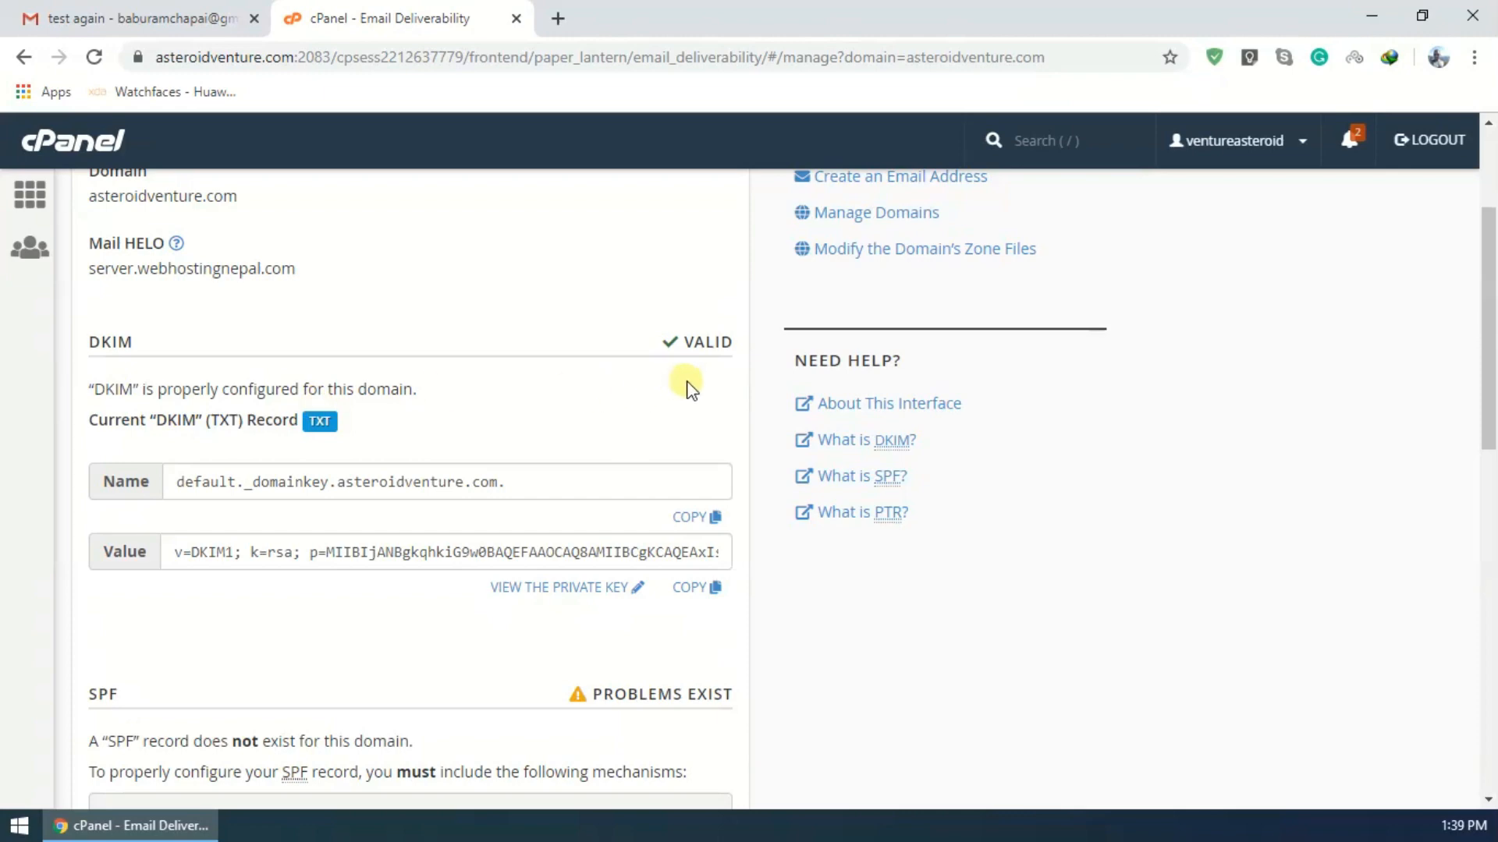
scroll("down", 3)
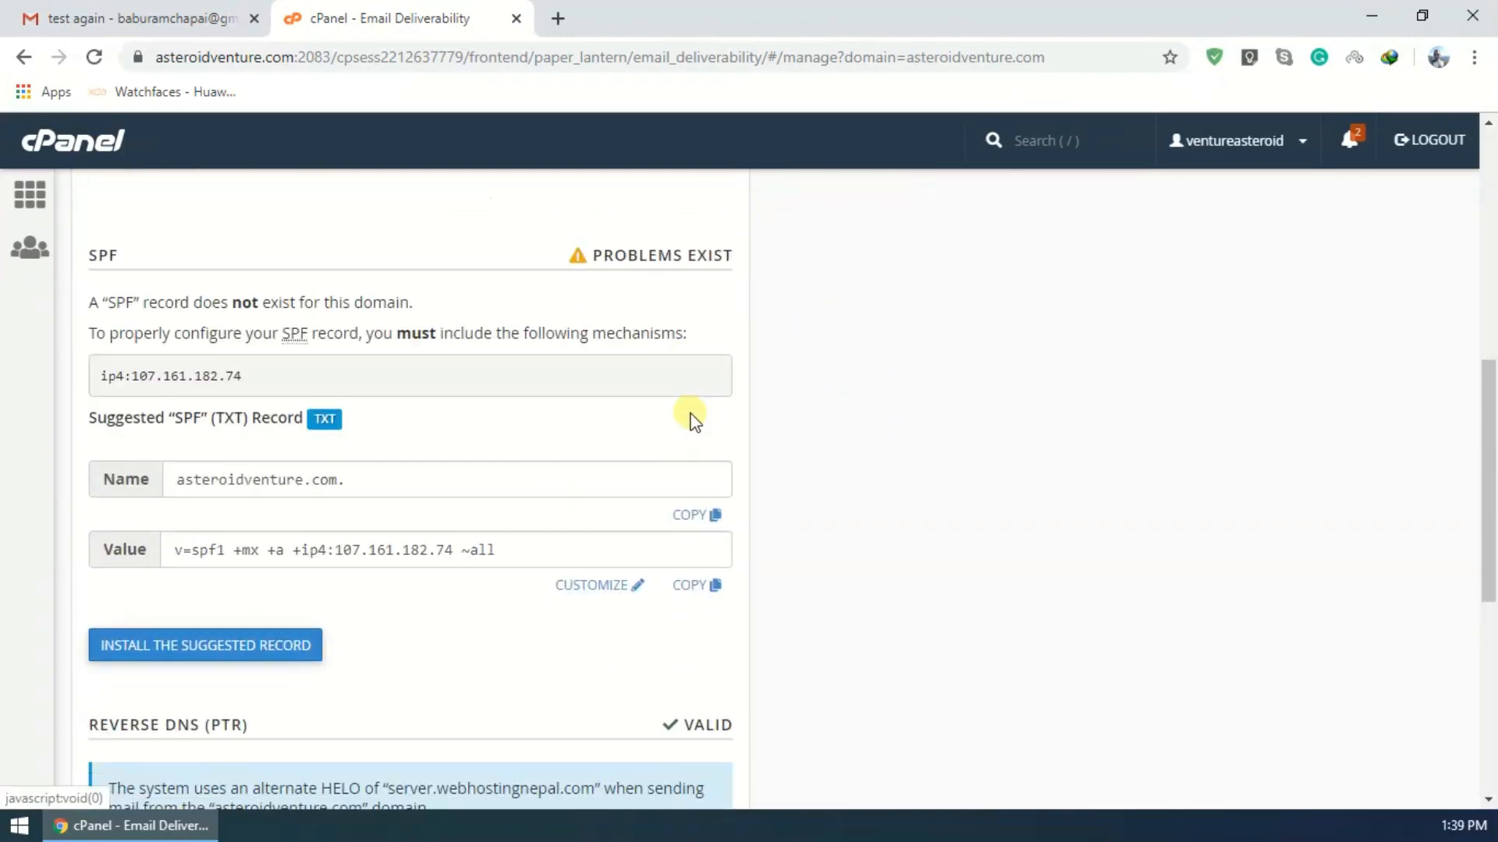
mouse_move(604, 416)
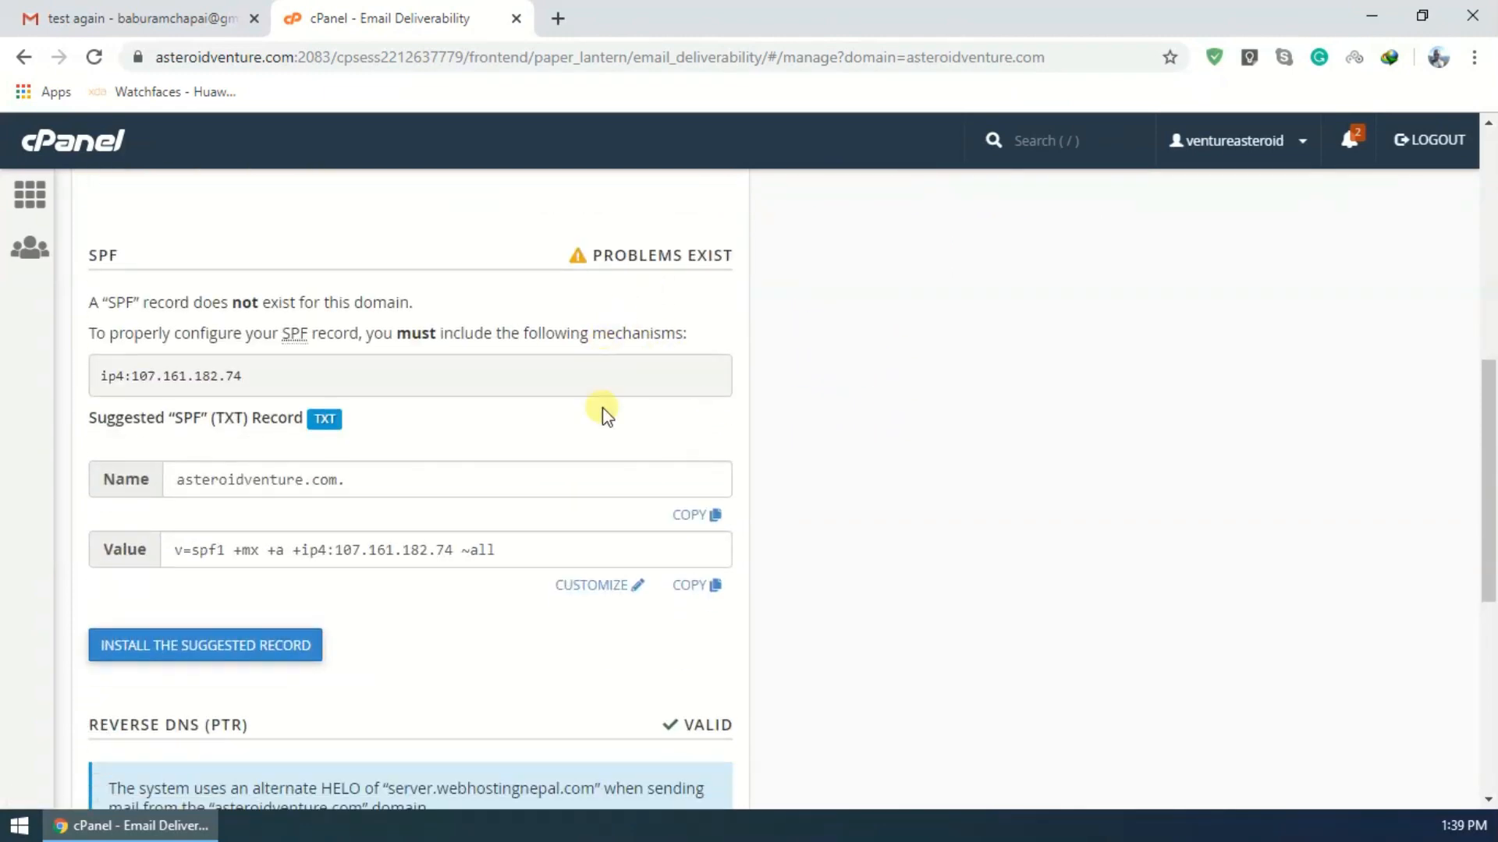
scroll("down", 3)
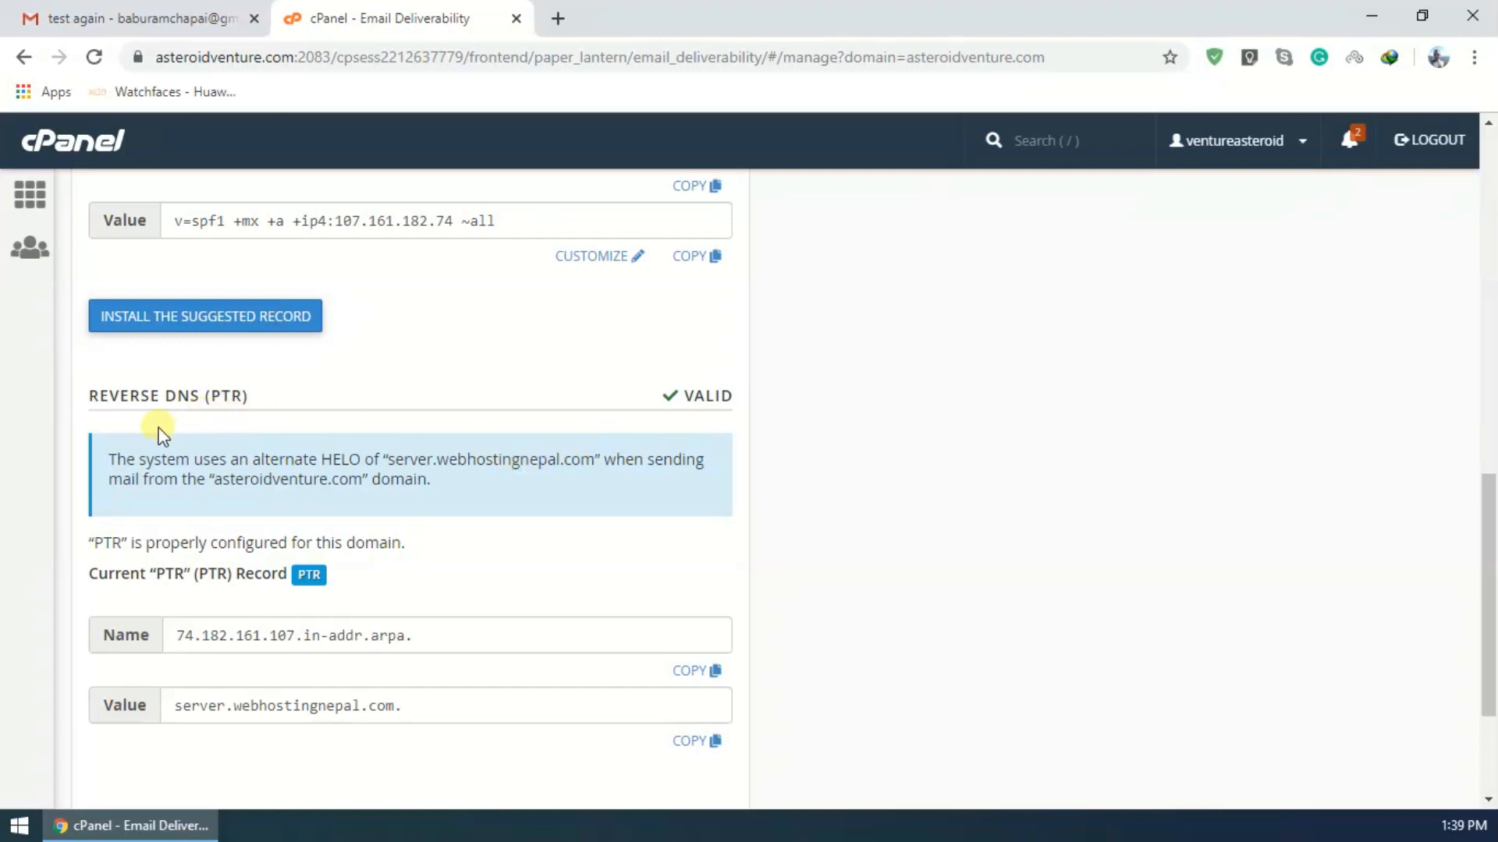
mouse_move(618, 482)
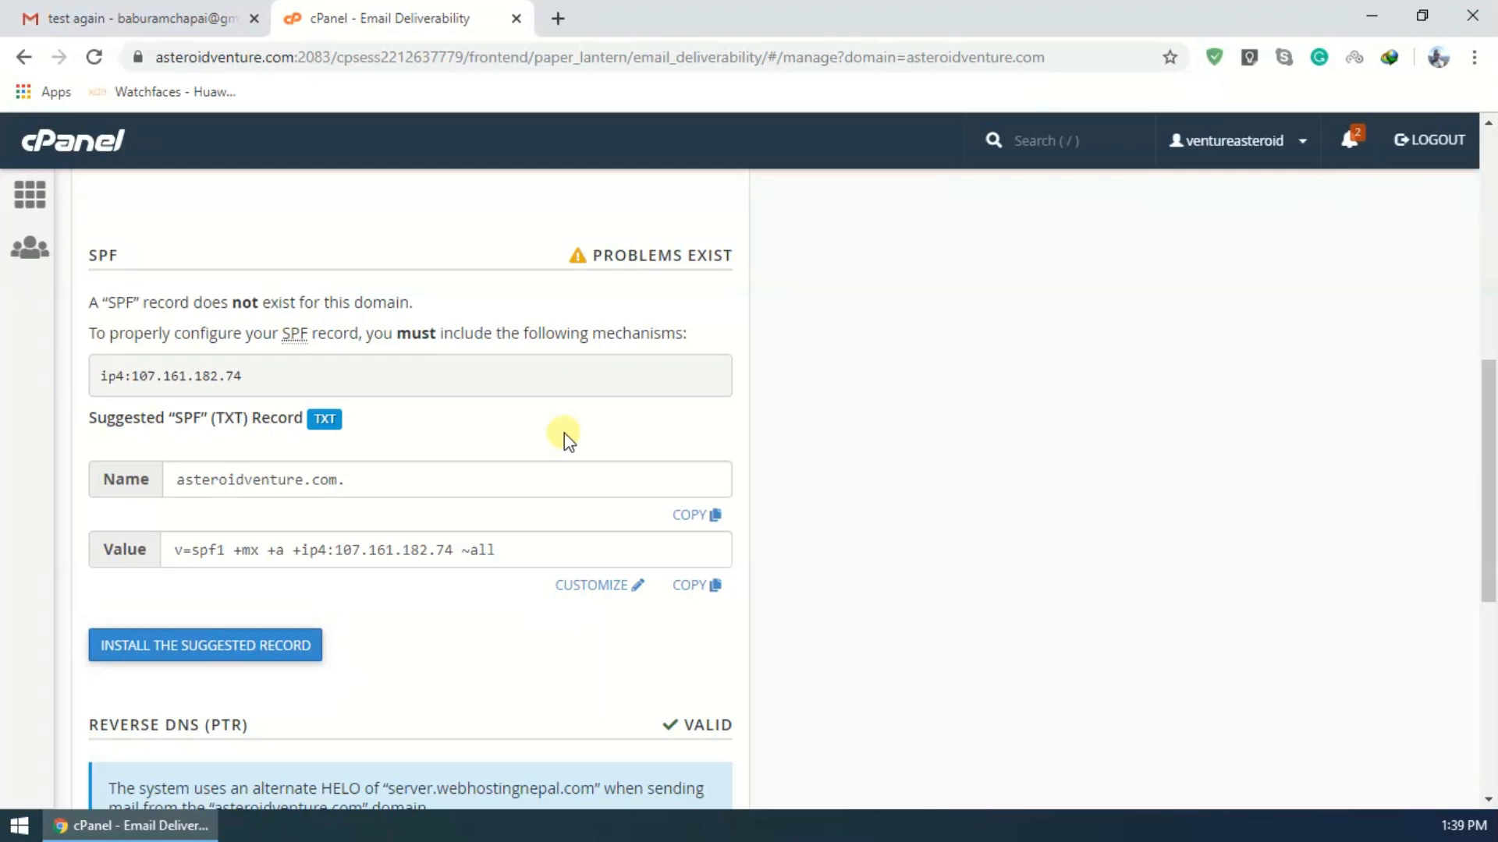
double_click(481, 550)
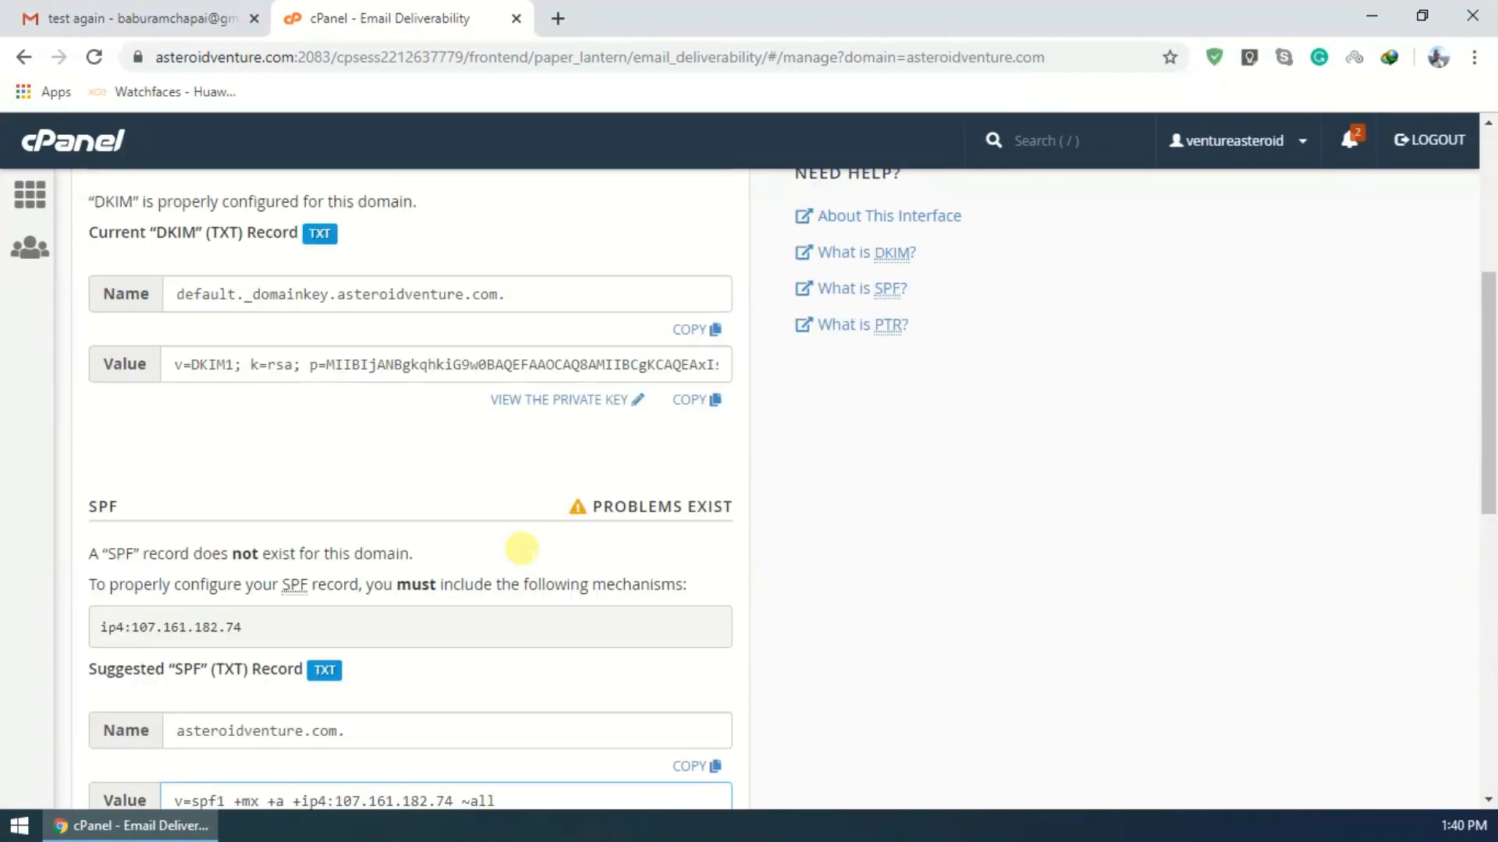
scroll("up", 3)
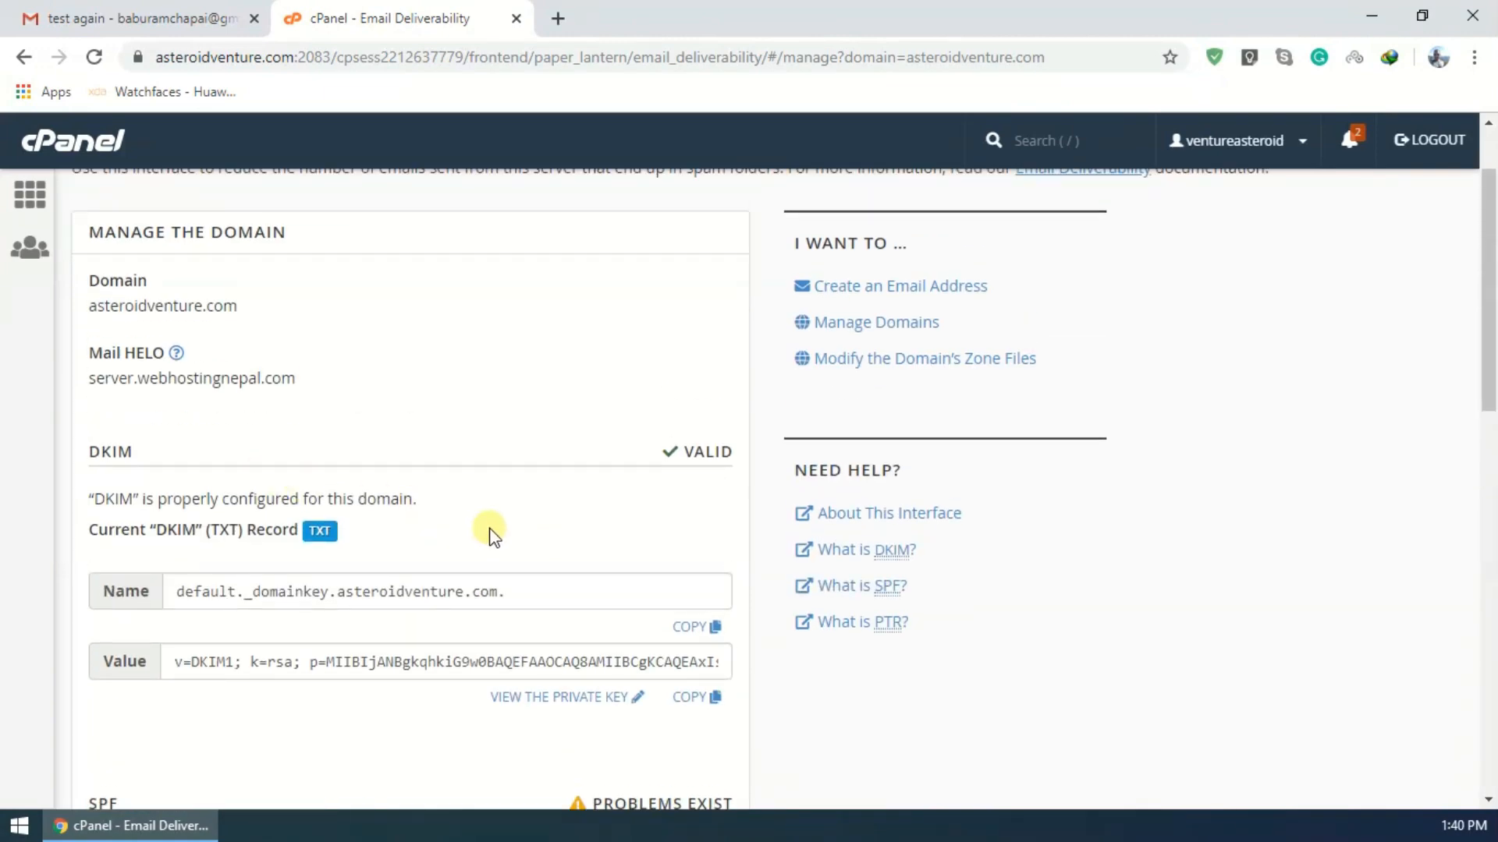
mouse_move(557, 557)
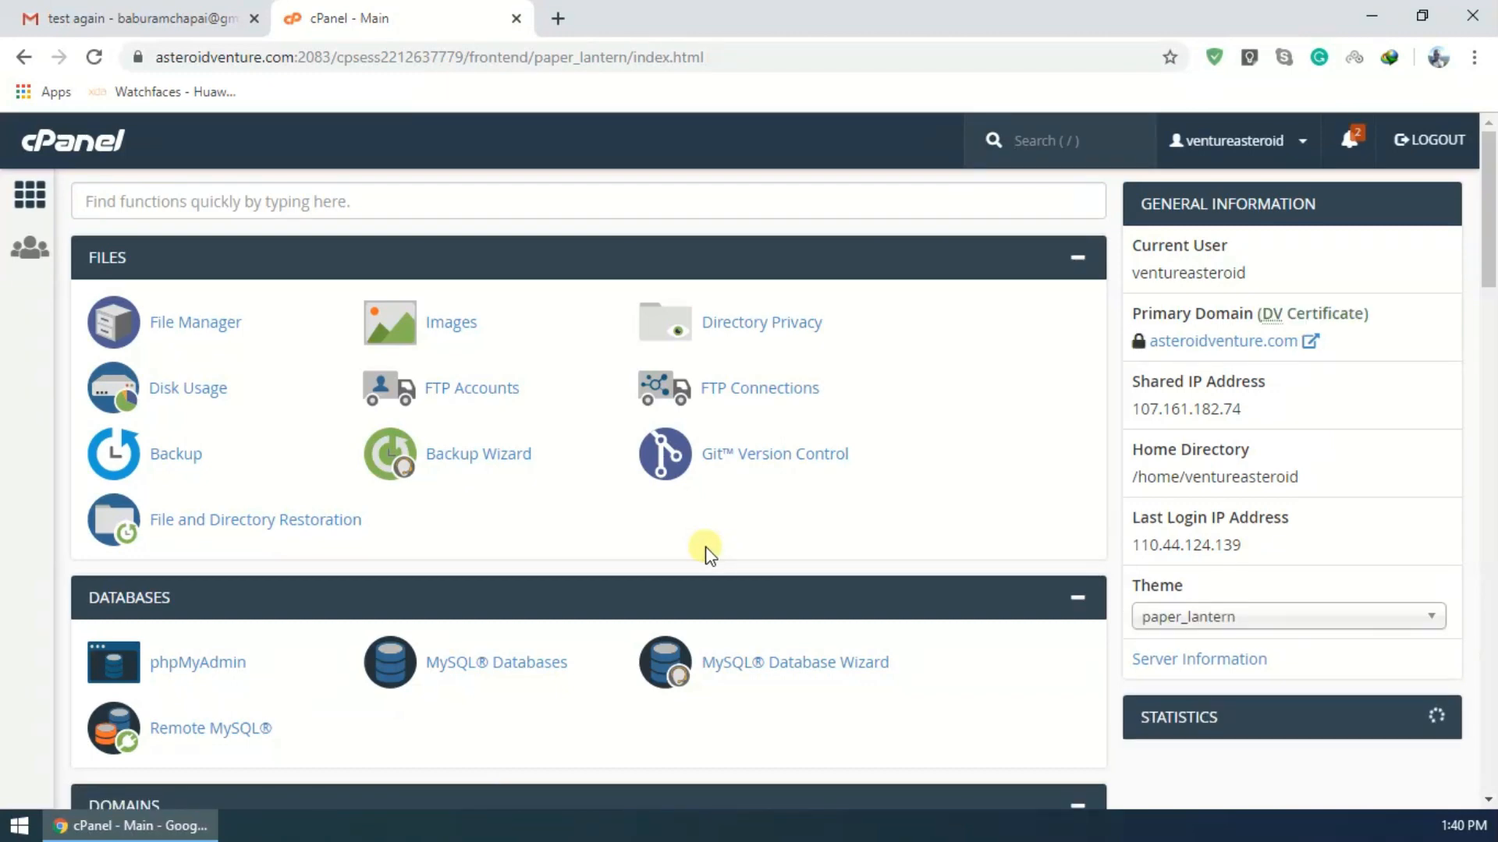
Step: Open the Zone Editor for asteroidventure.com and start adding a new TXT record
scroll("down", 3)
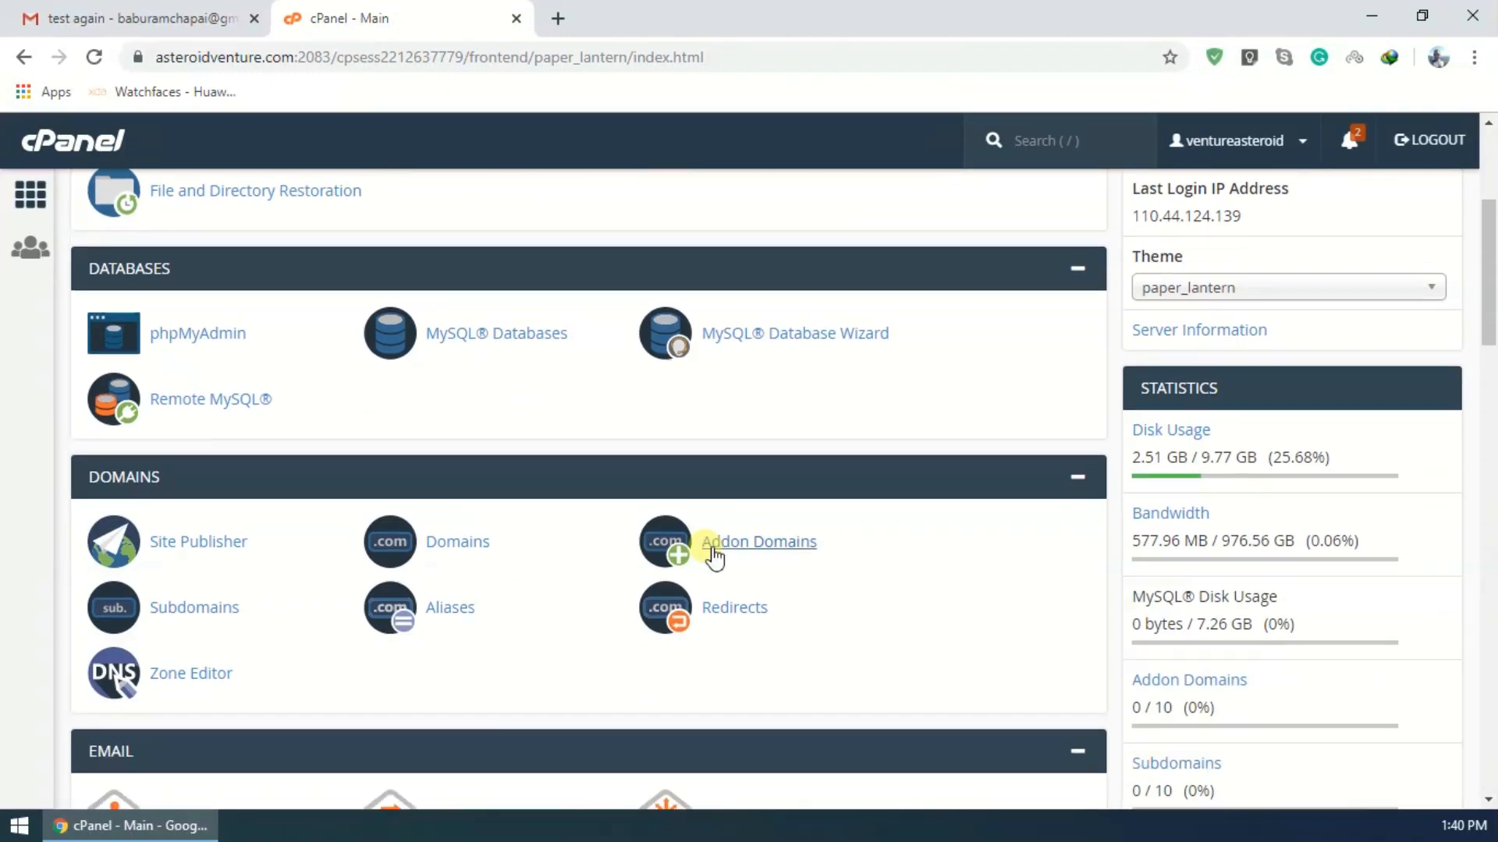
left_click(191, 673)
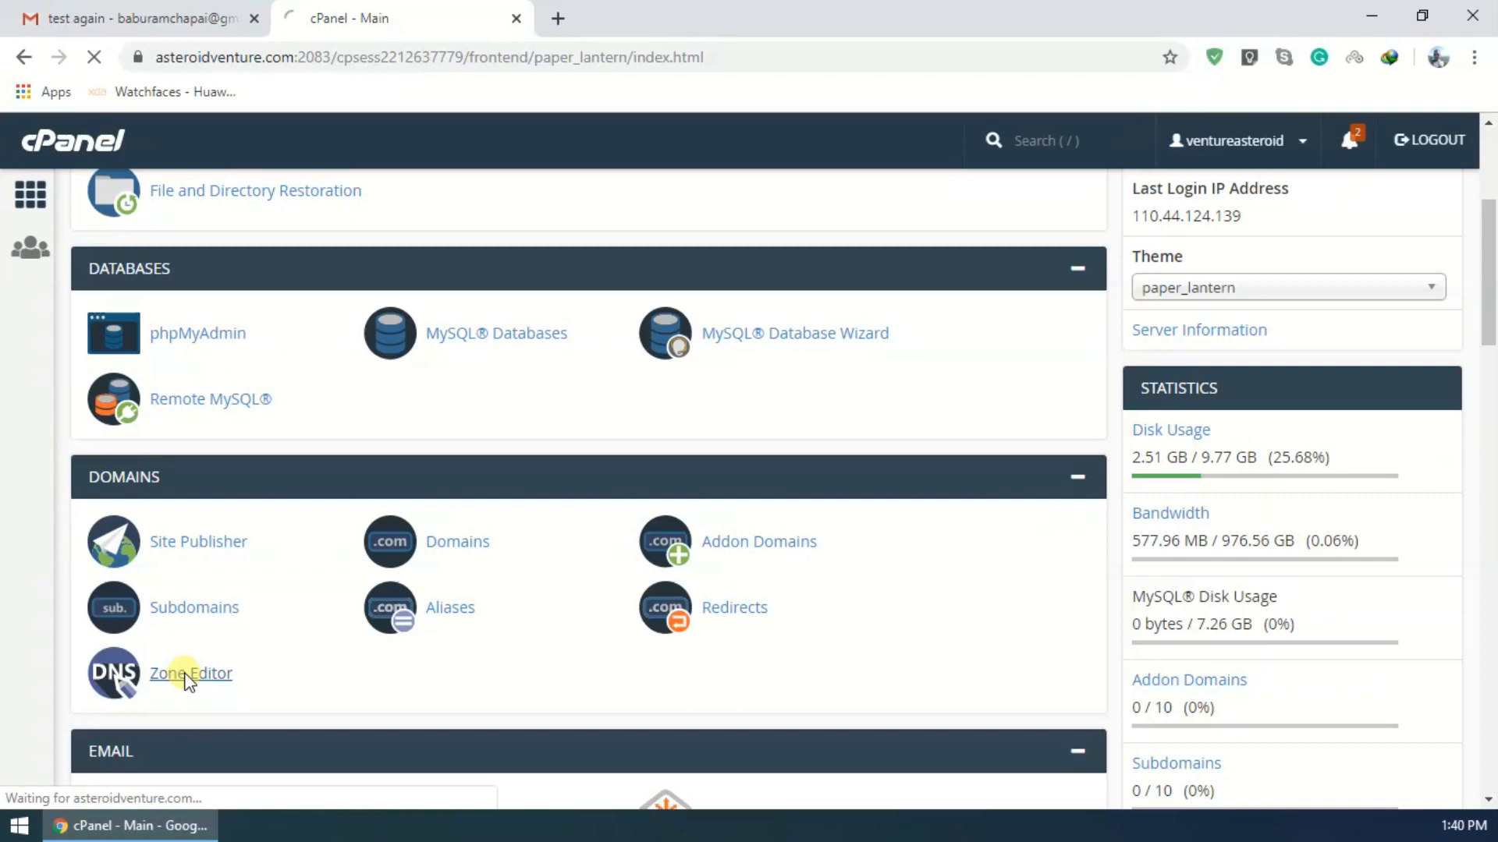
left_click(190, 673)
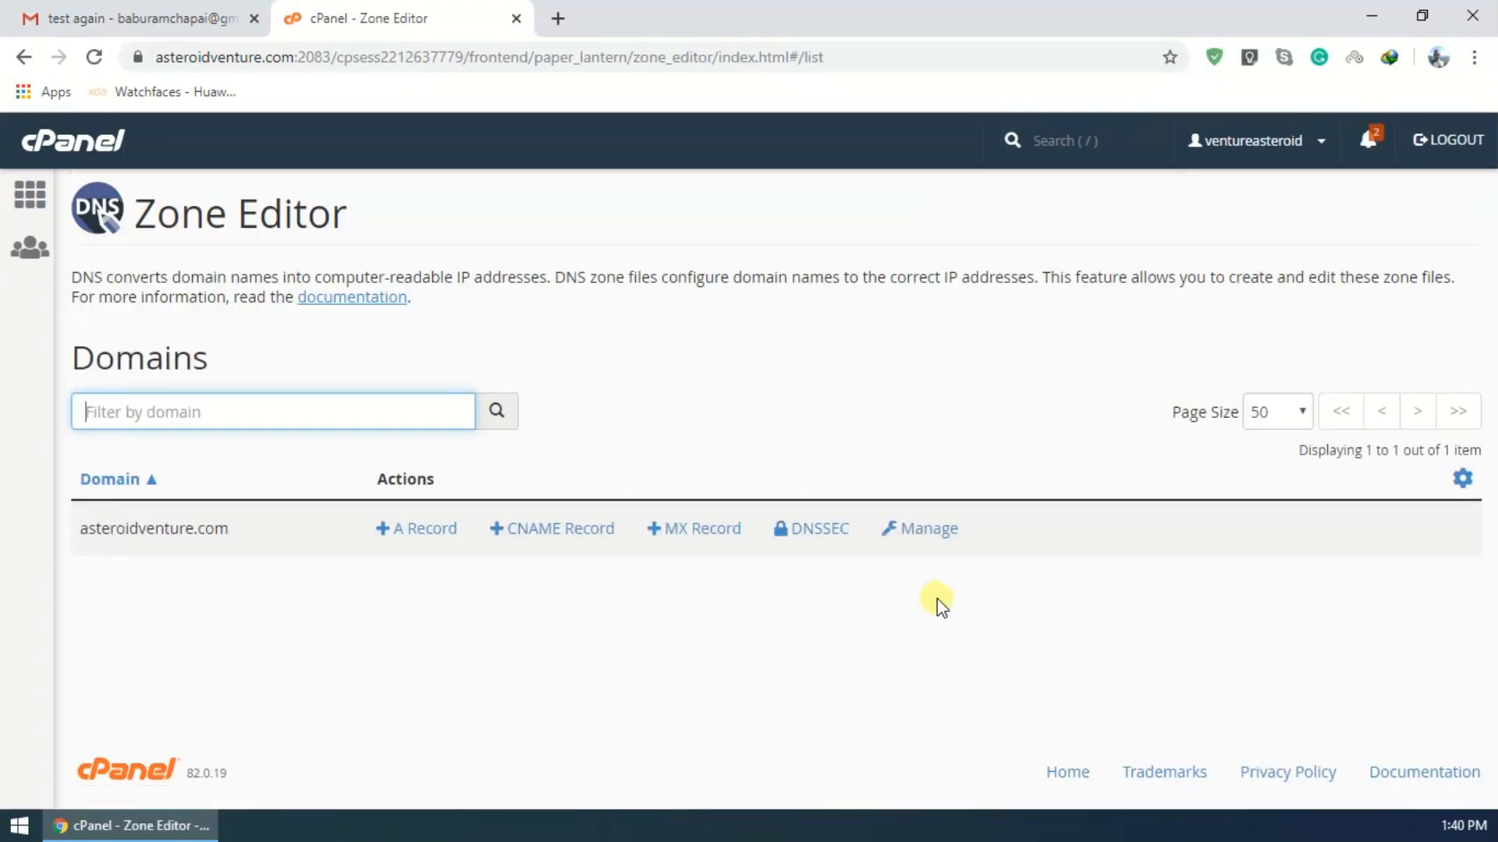
left_click(926, 529)
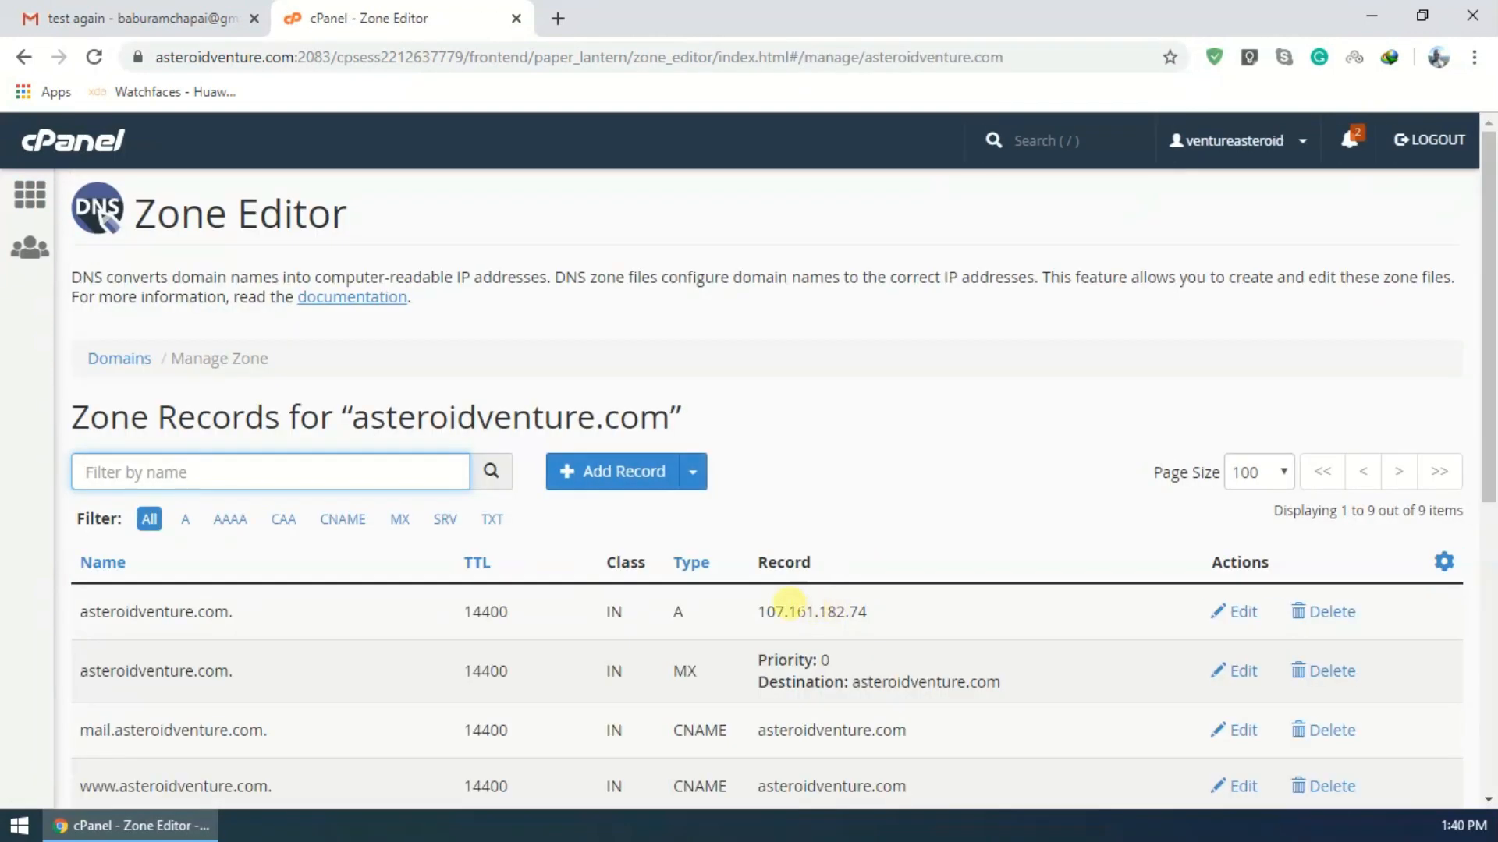
left_click(692, 471)
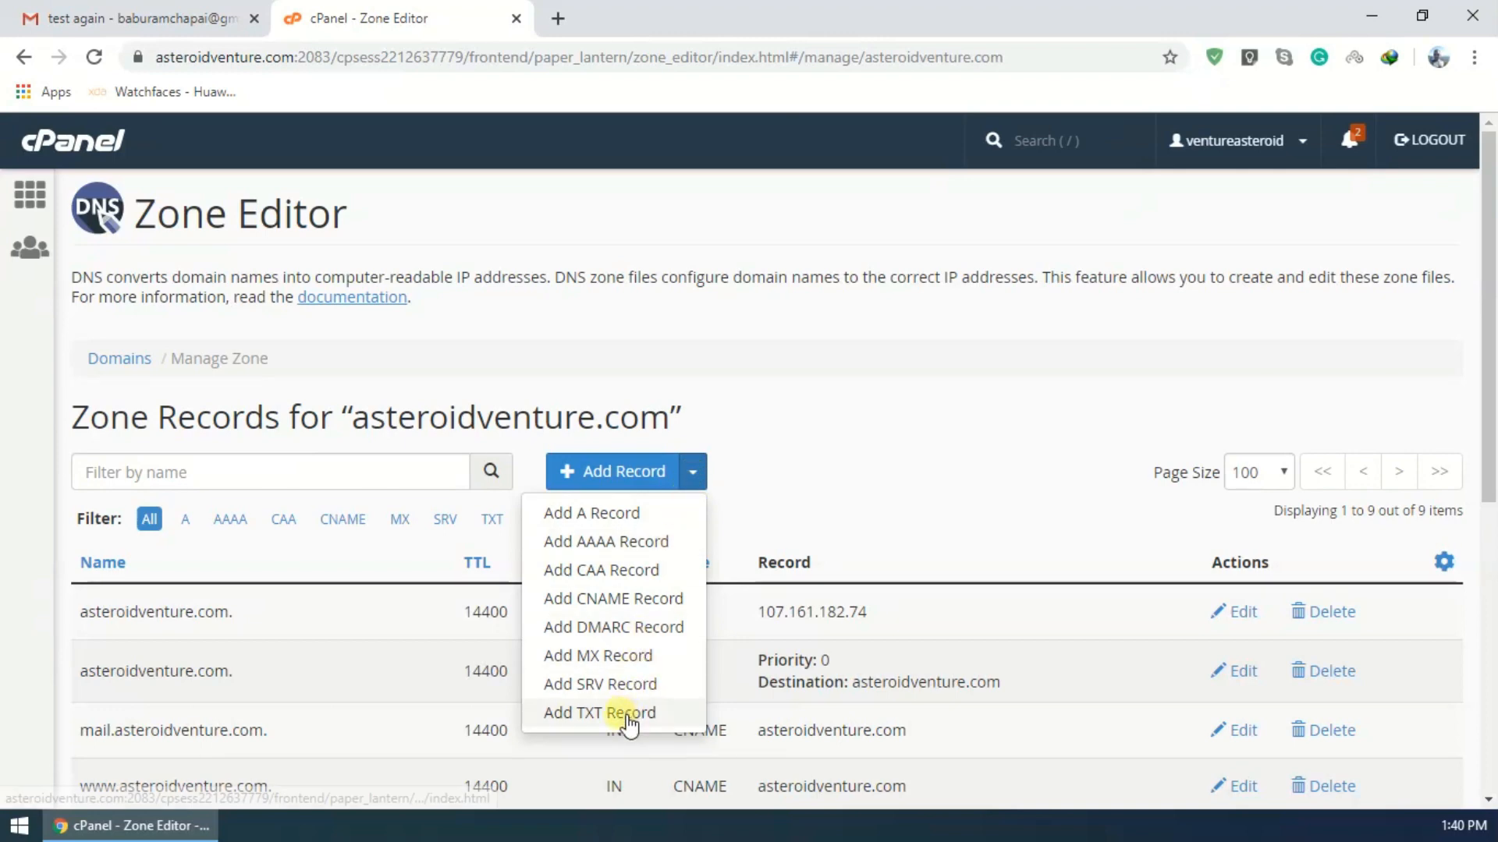
left_click(599, 712)
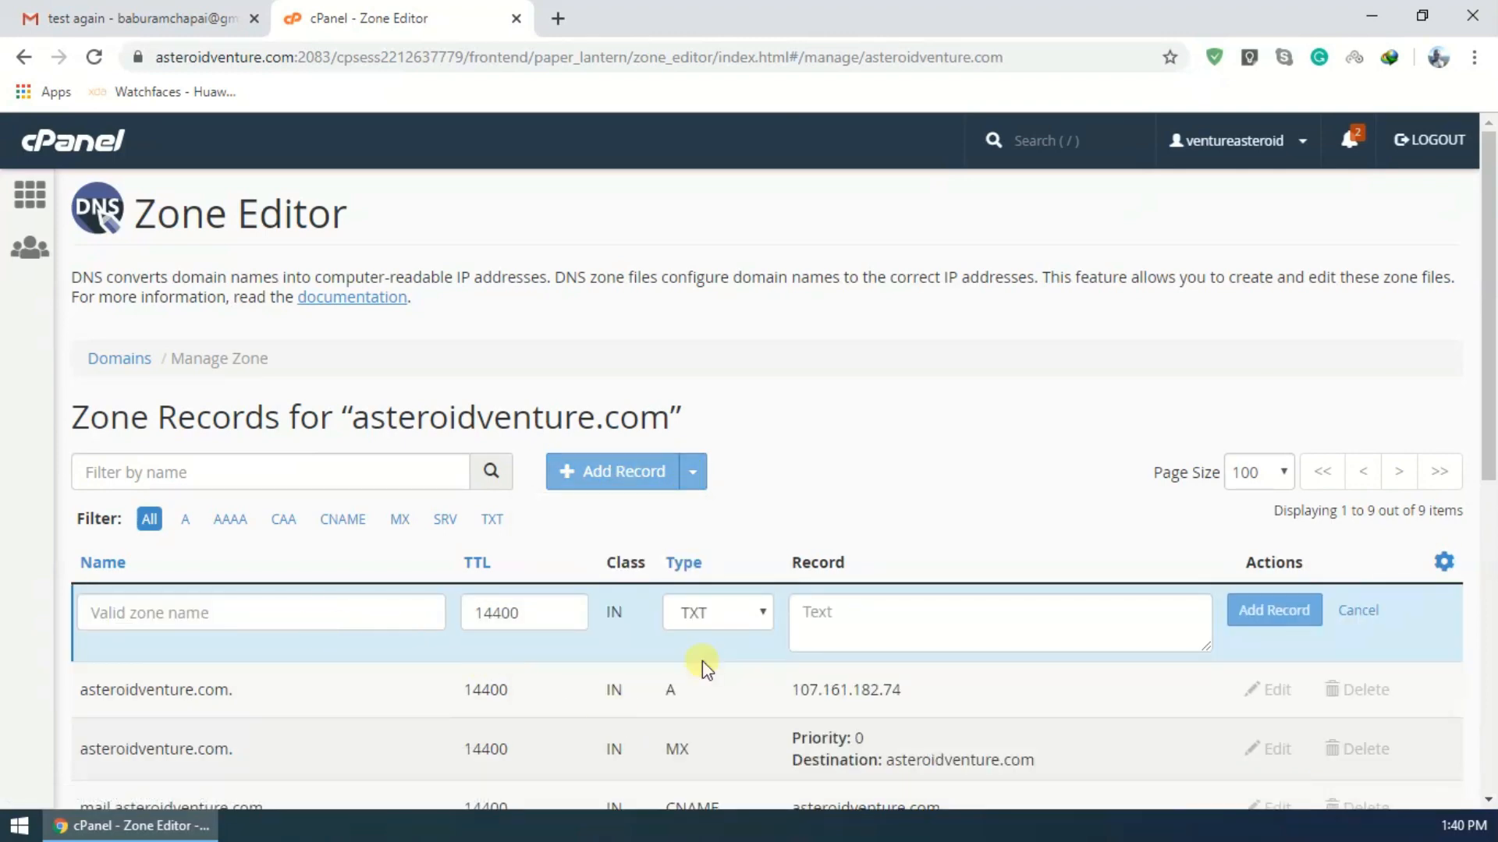
mouse_move(744, 651)
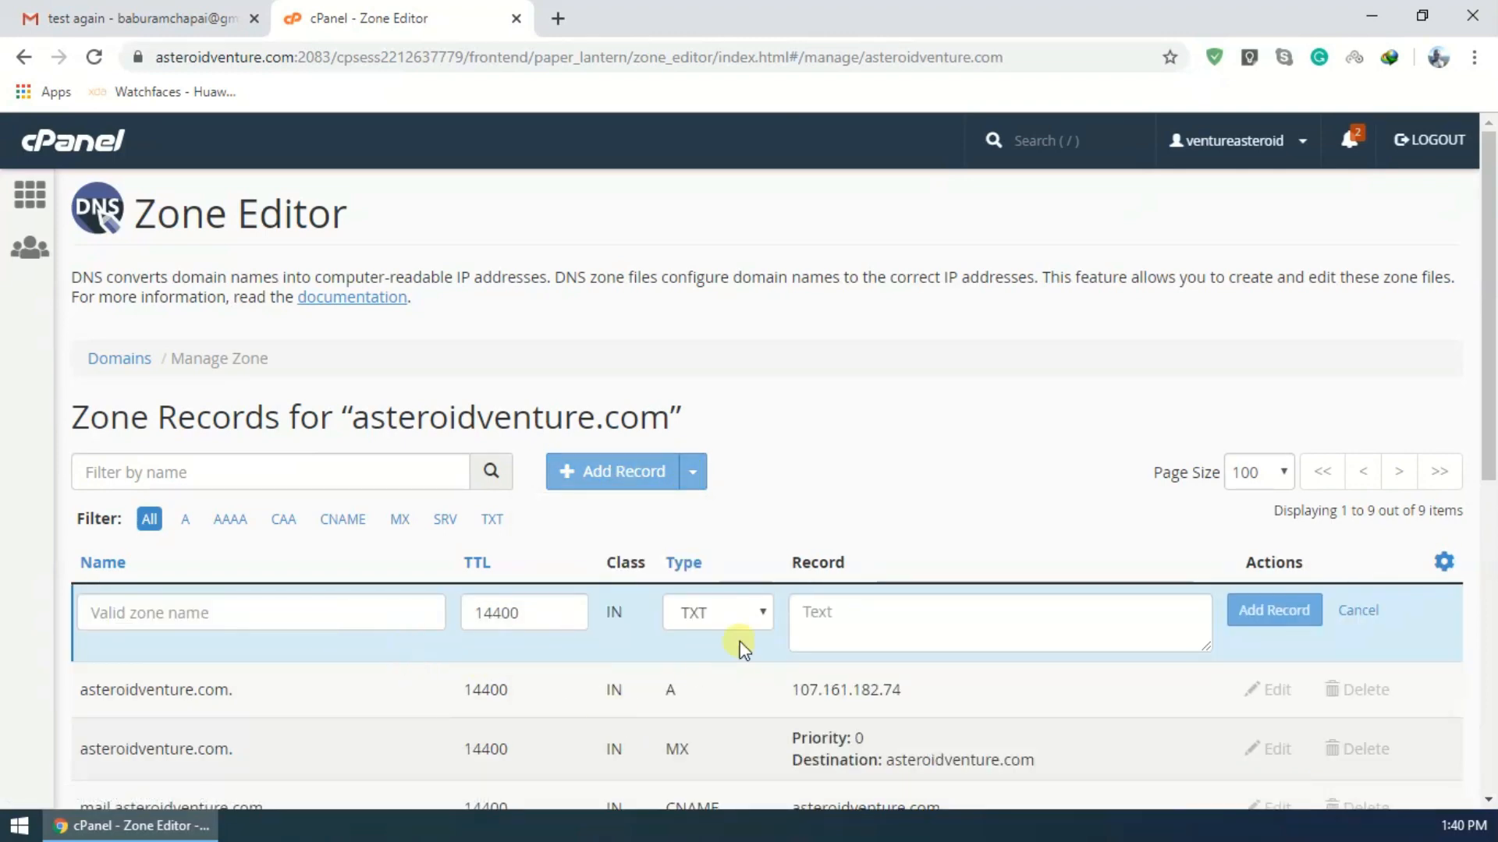
Step: Scroll through asteroidventure.com's nine existing DNS zone records
scroll("down", 3)
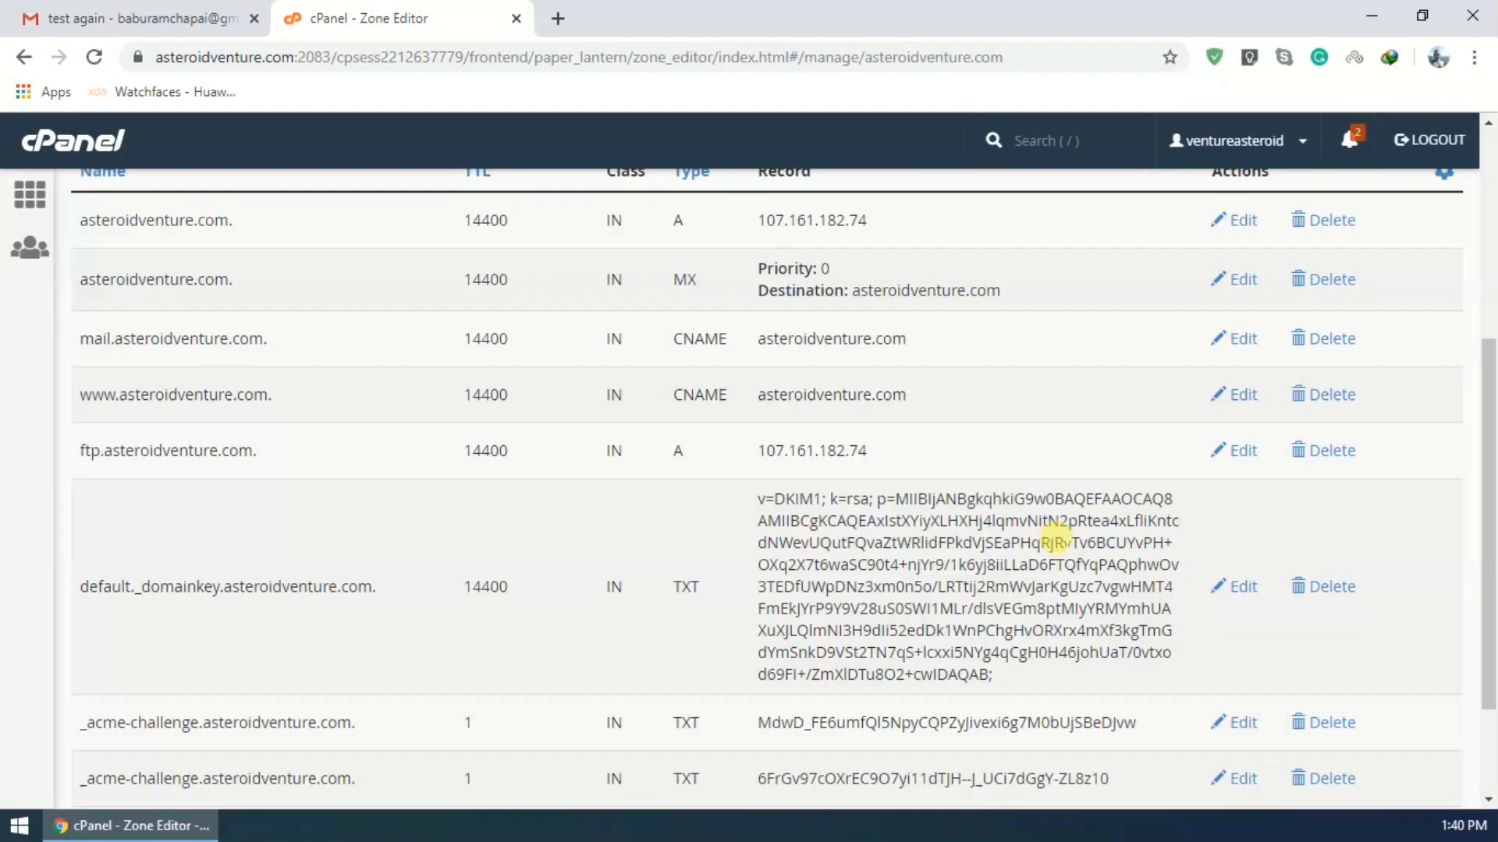
scroll("down", 3)
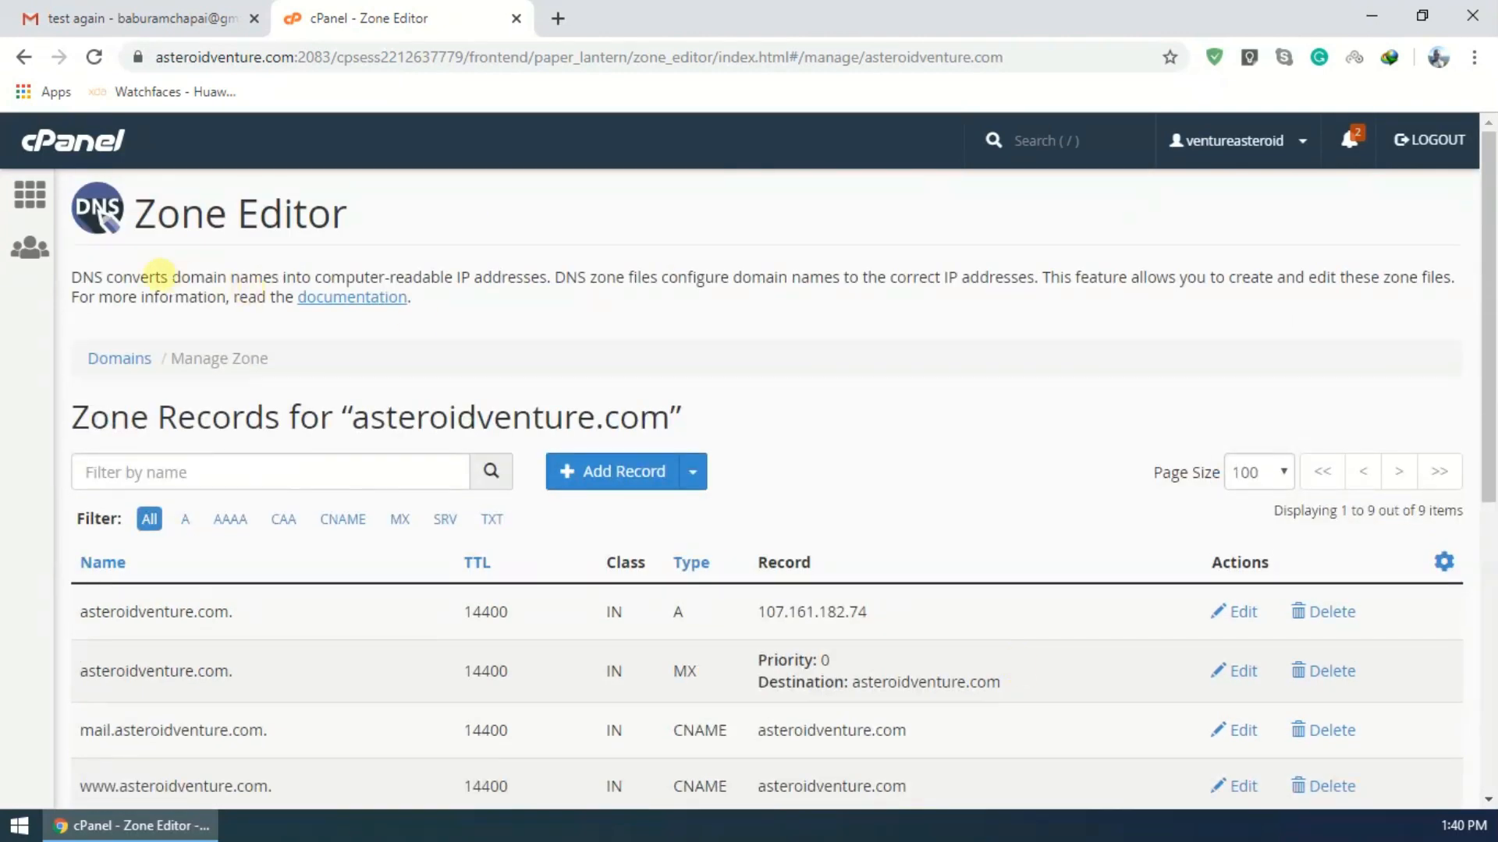
scroll("down", 3)
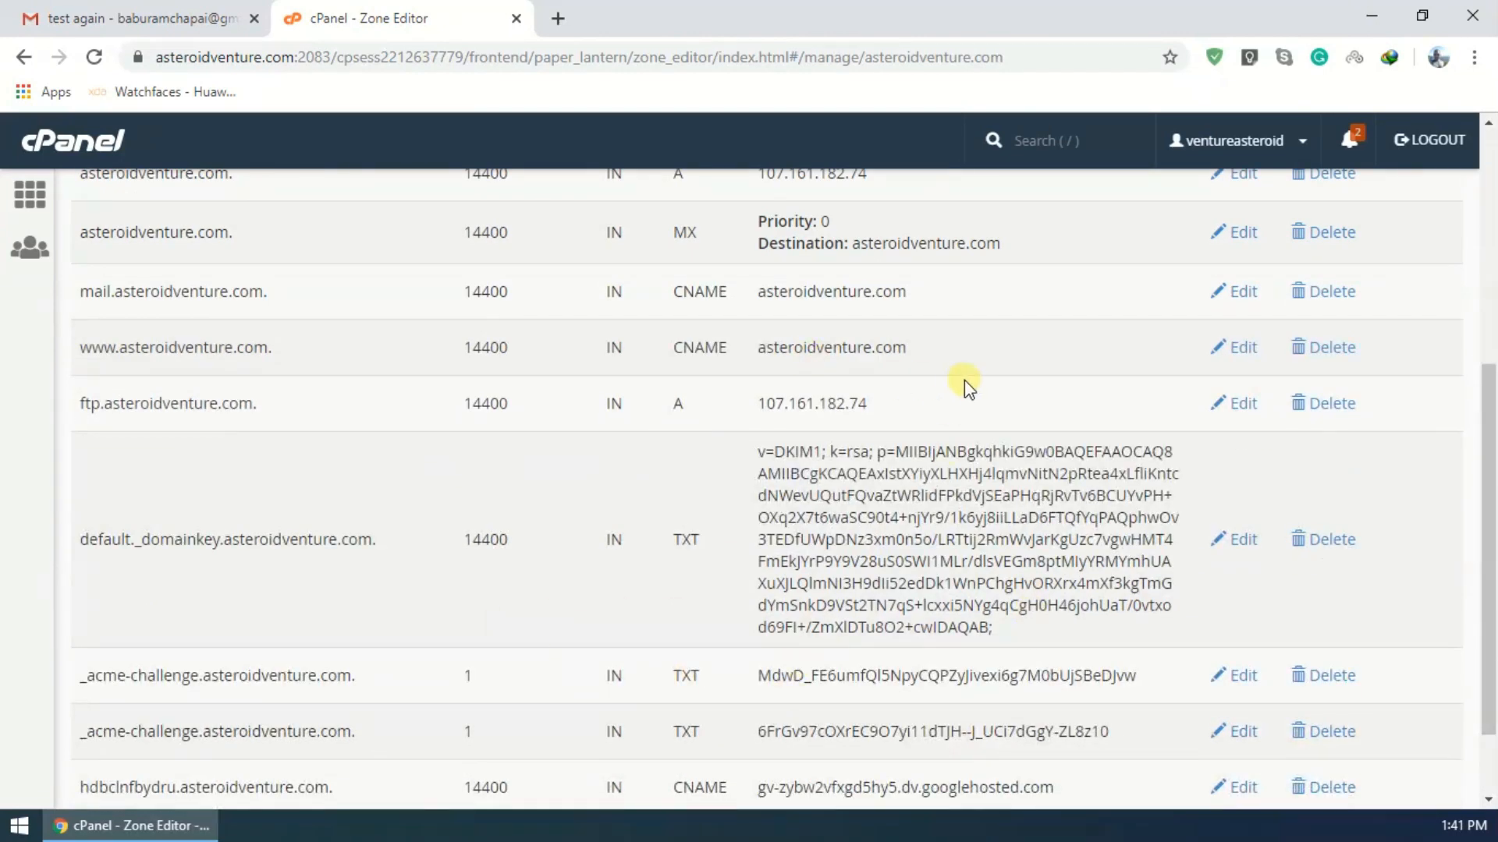
scroll("down", 3)
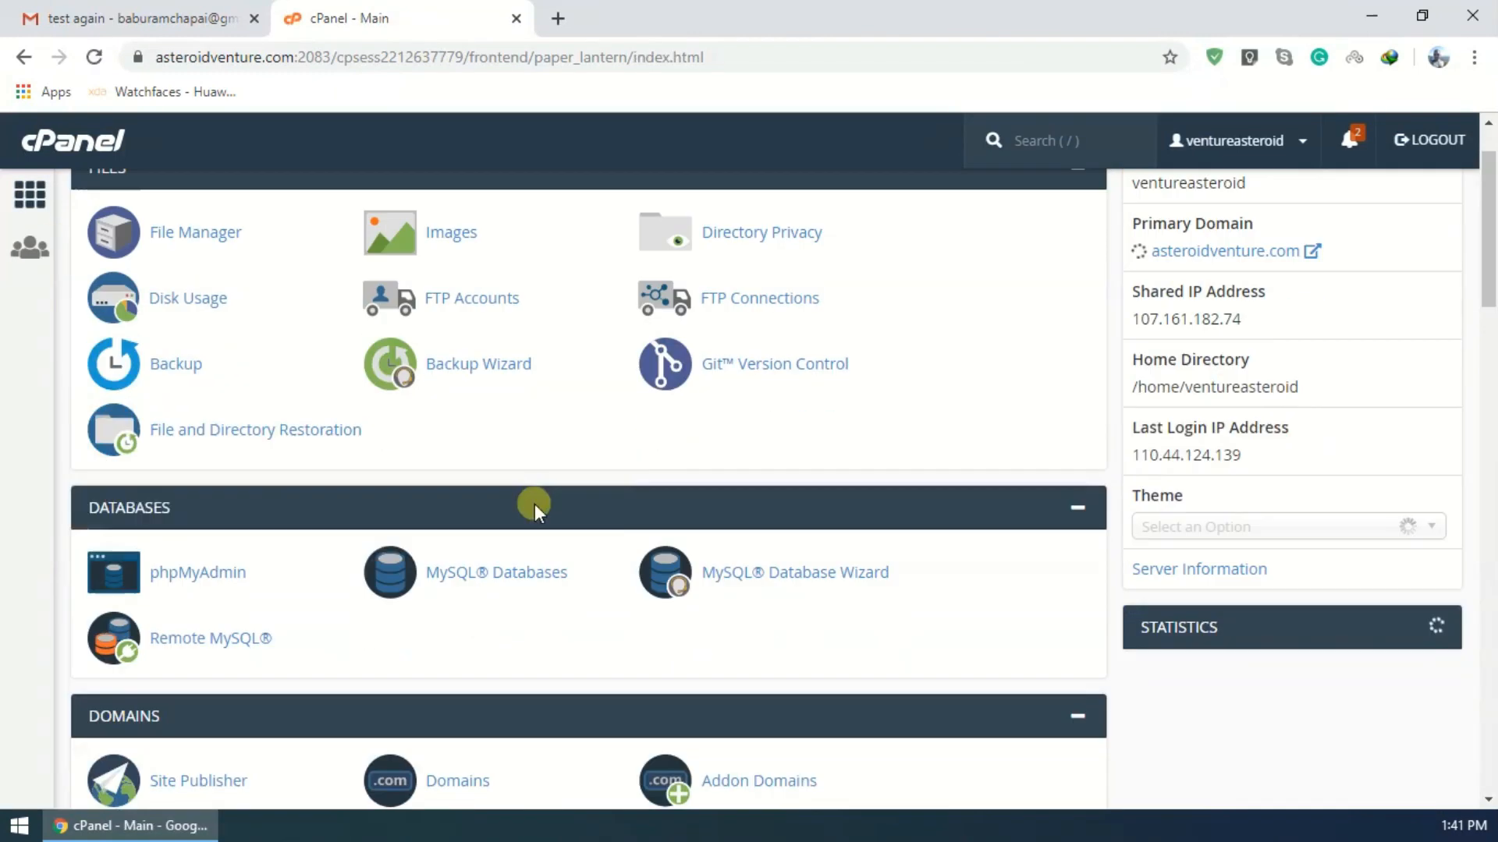
Step: Install the suggested SPF record for asteroidventure.com under Email Deliverability's Manage page
scroll("down", 3)
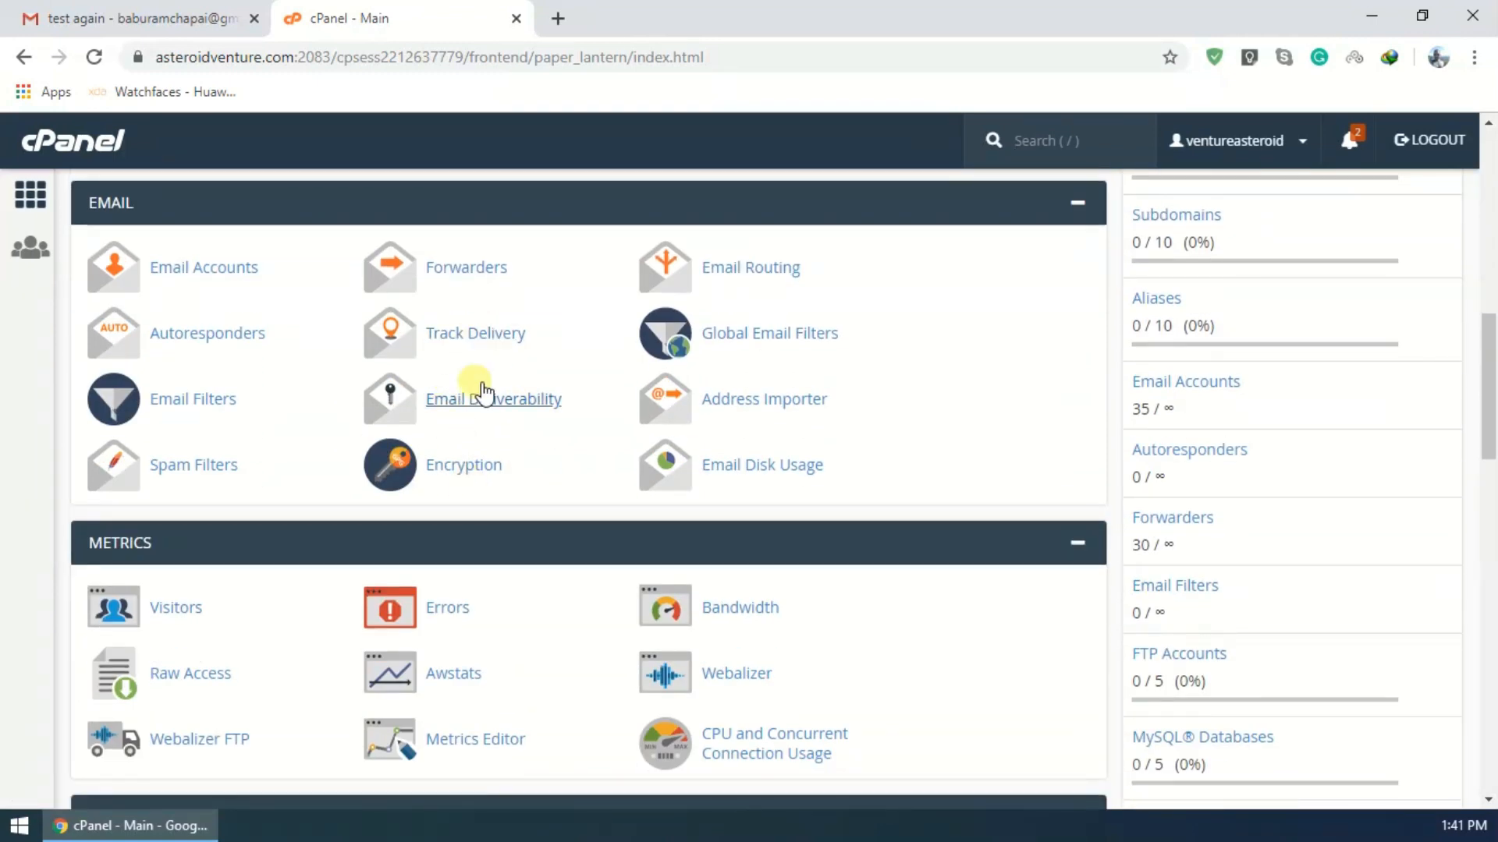
left_click(493, 399)
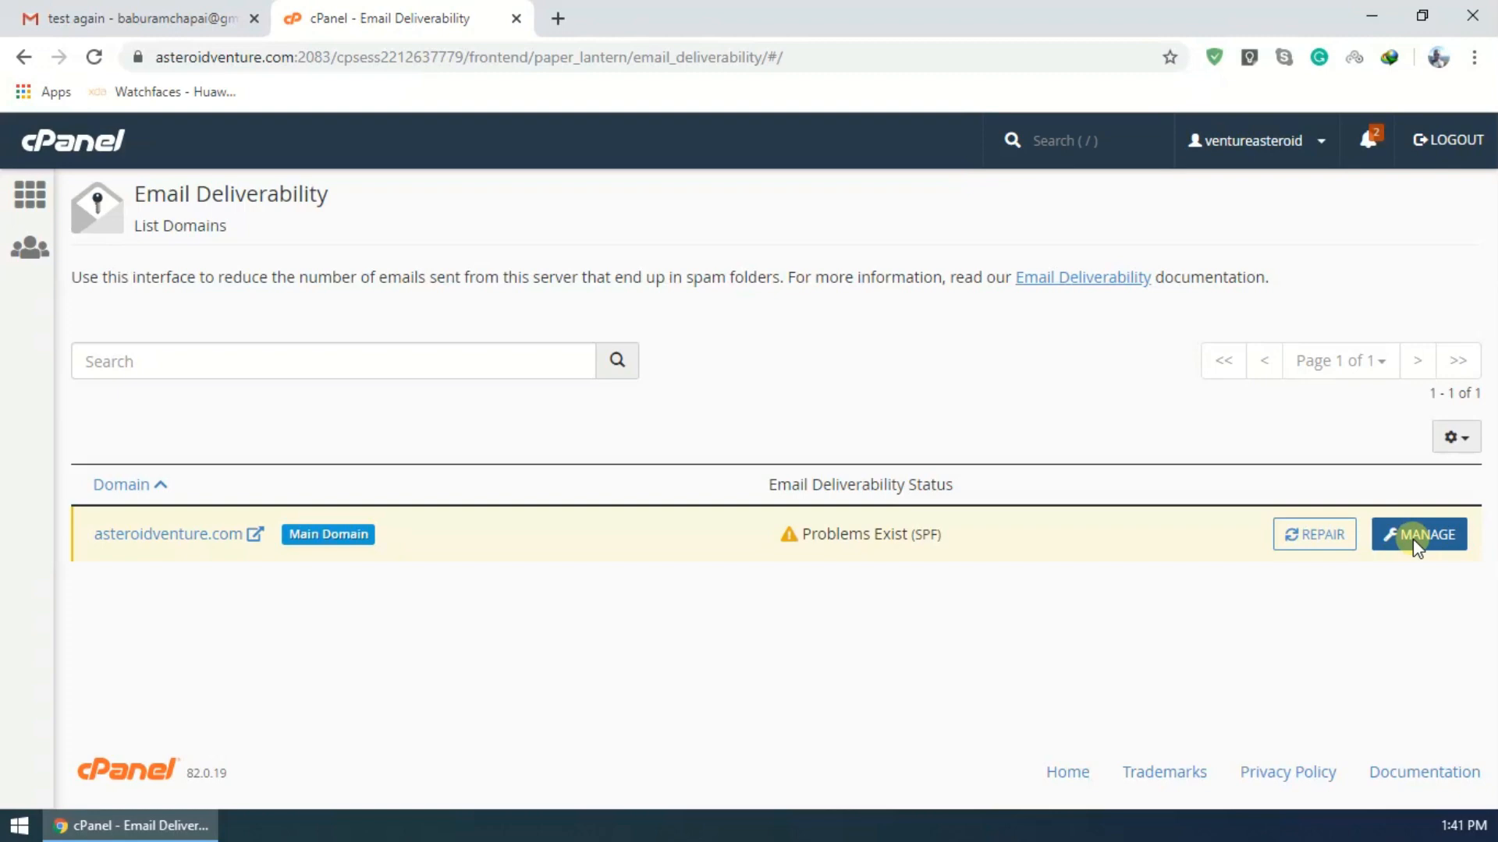
left_click(1418, 534)
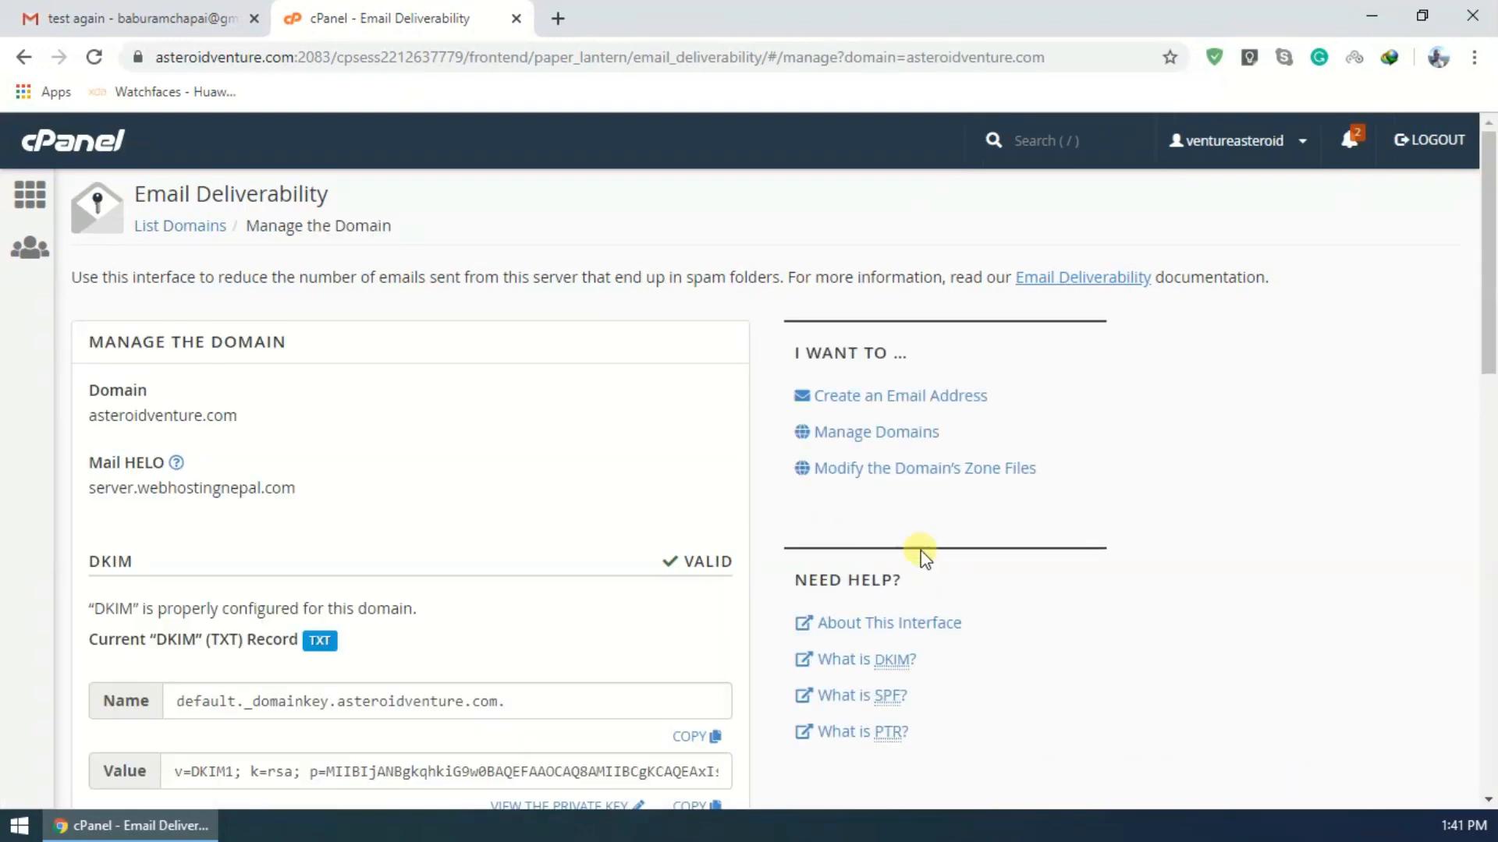
scroll("down", 3)
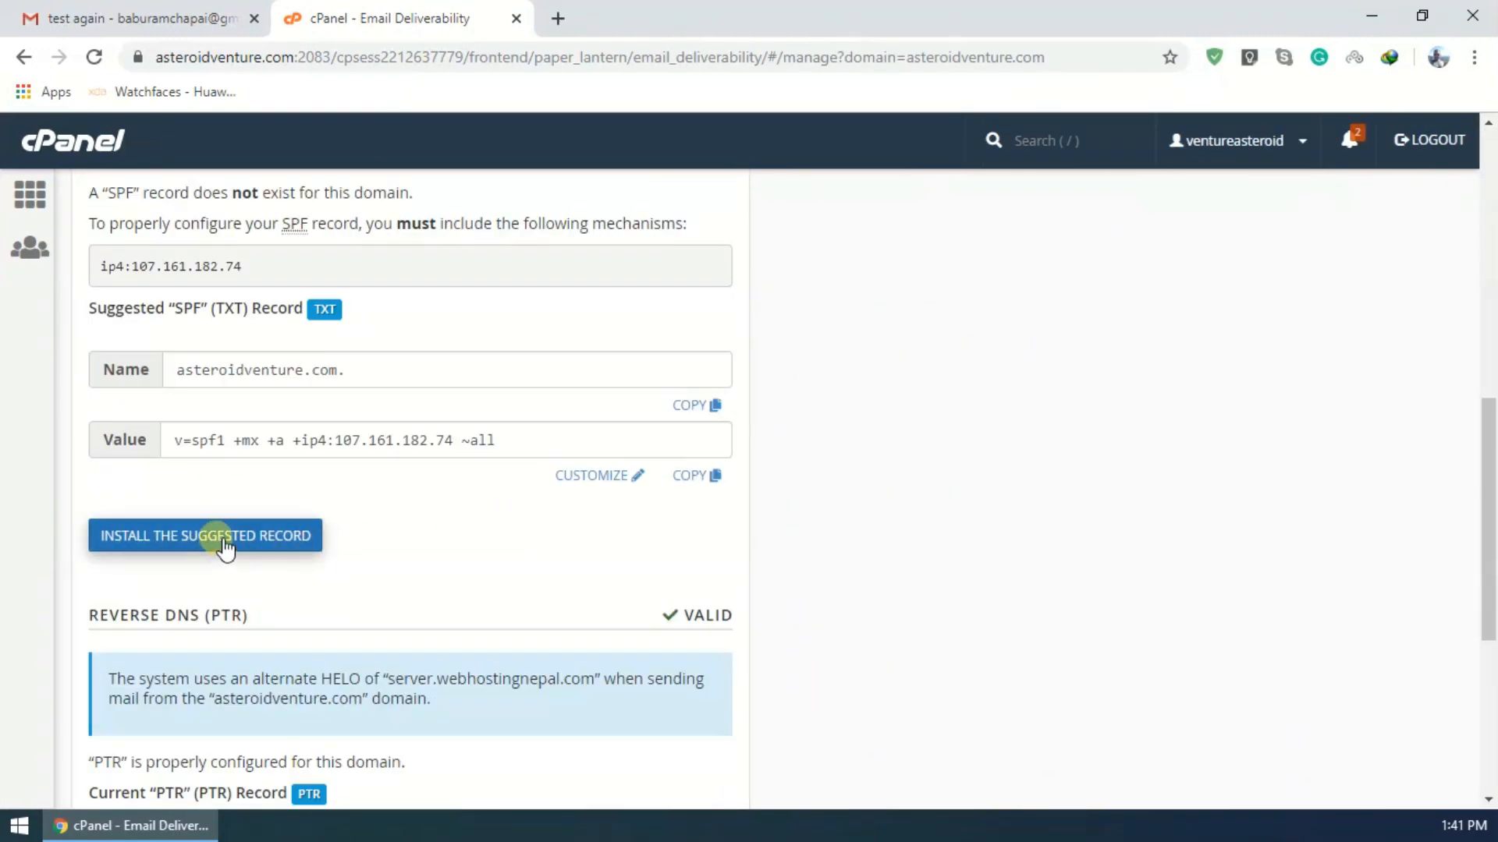
left_click(205, 536)
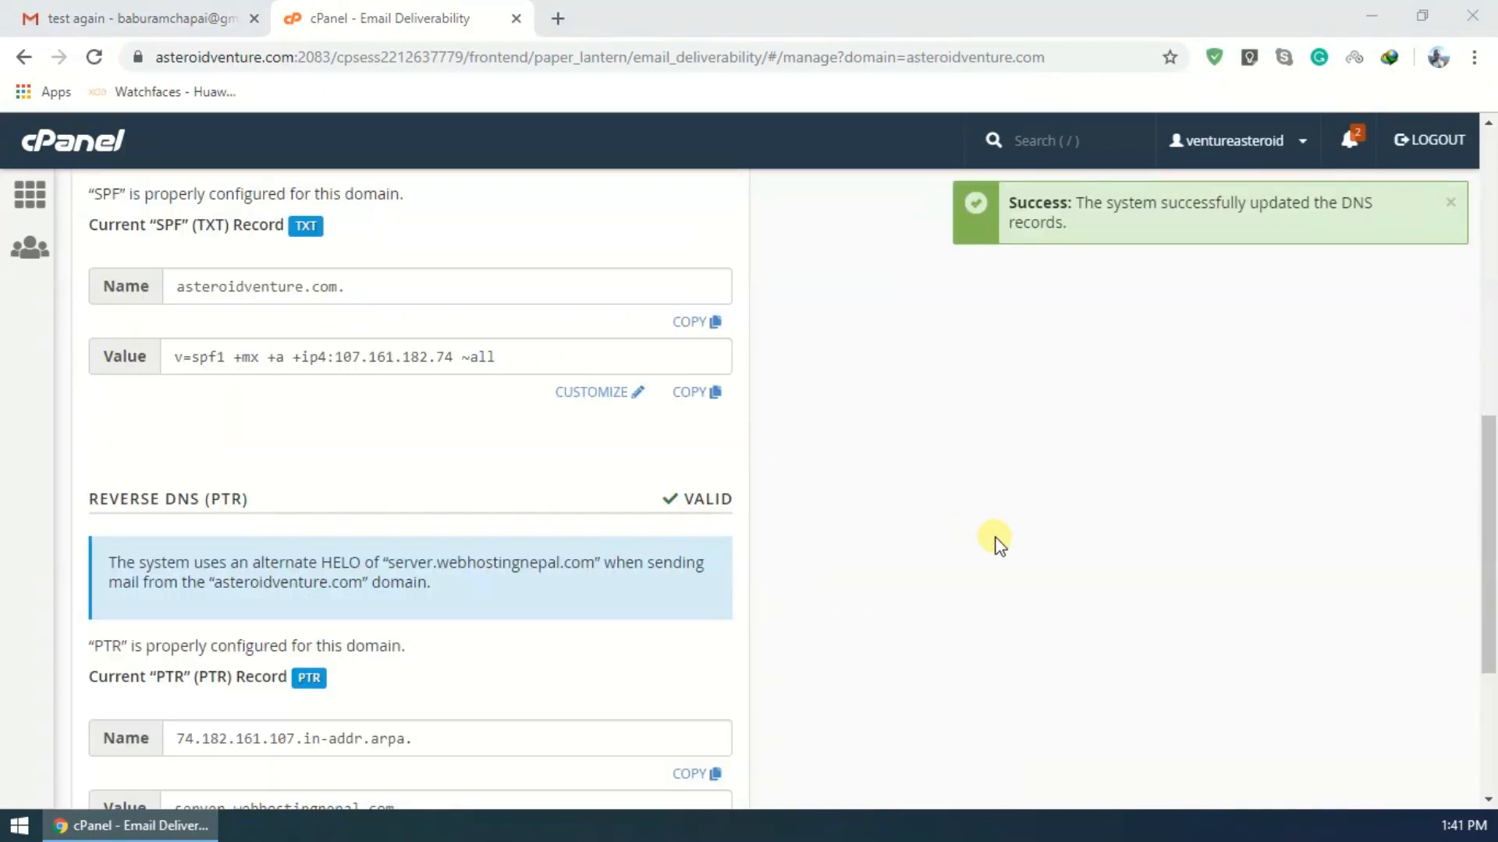
mouse_move(924, 521)
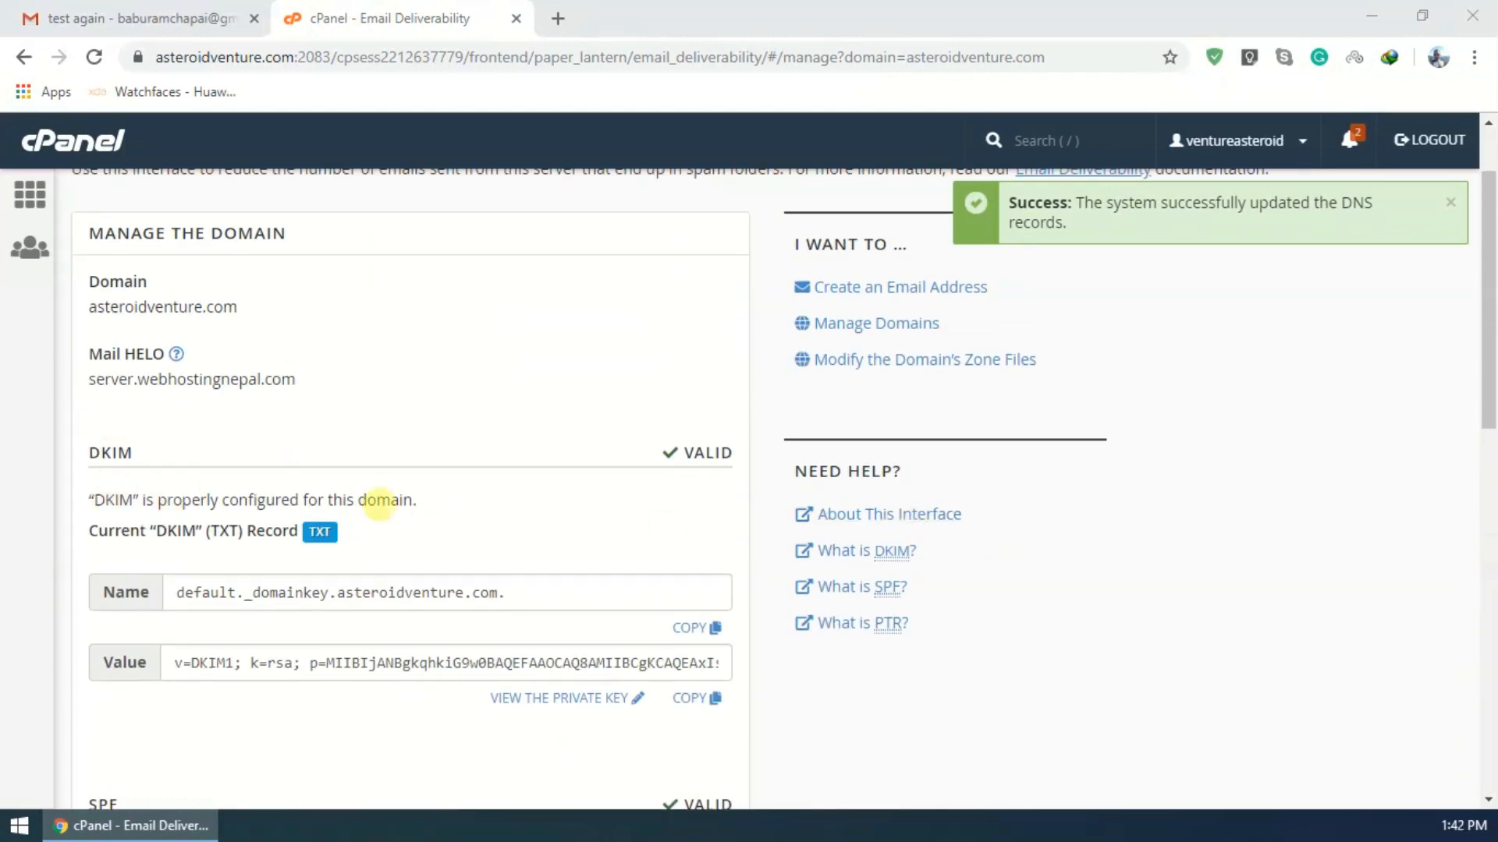
scroll("down", 3)
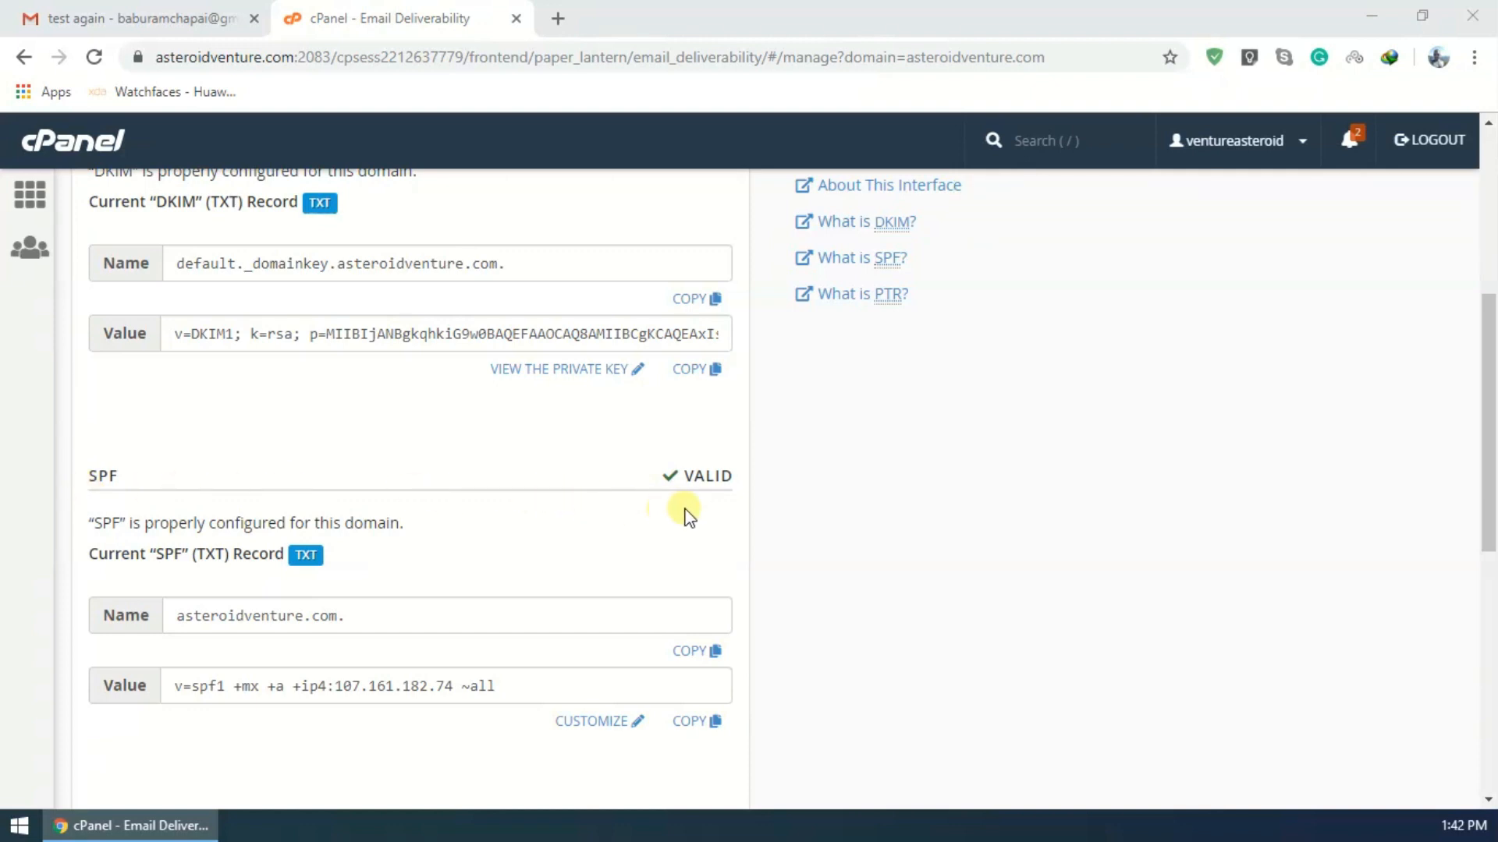
scroll("down", 3)
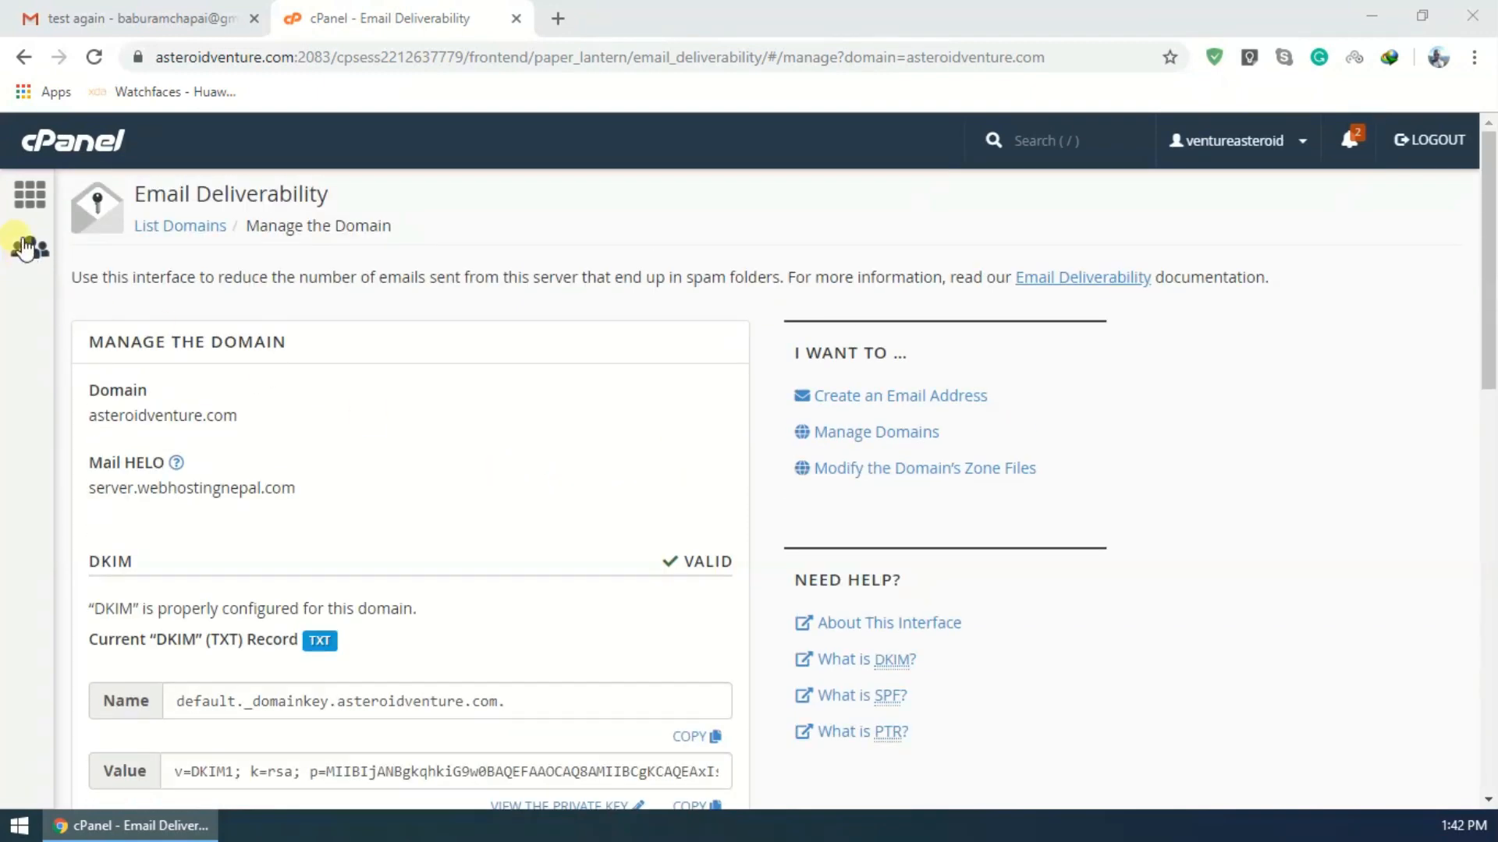
left_click(72, 141)
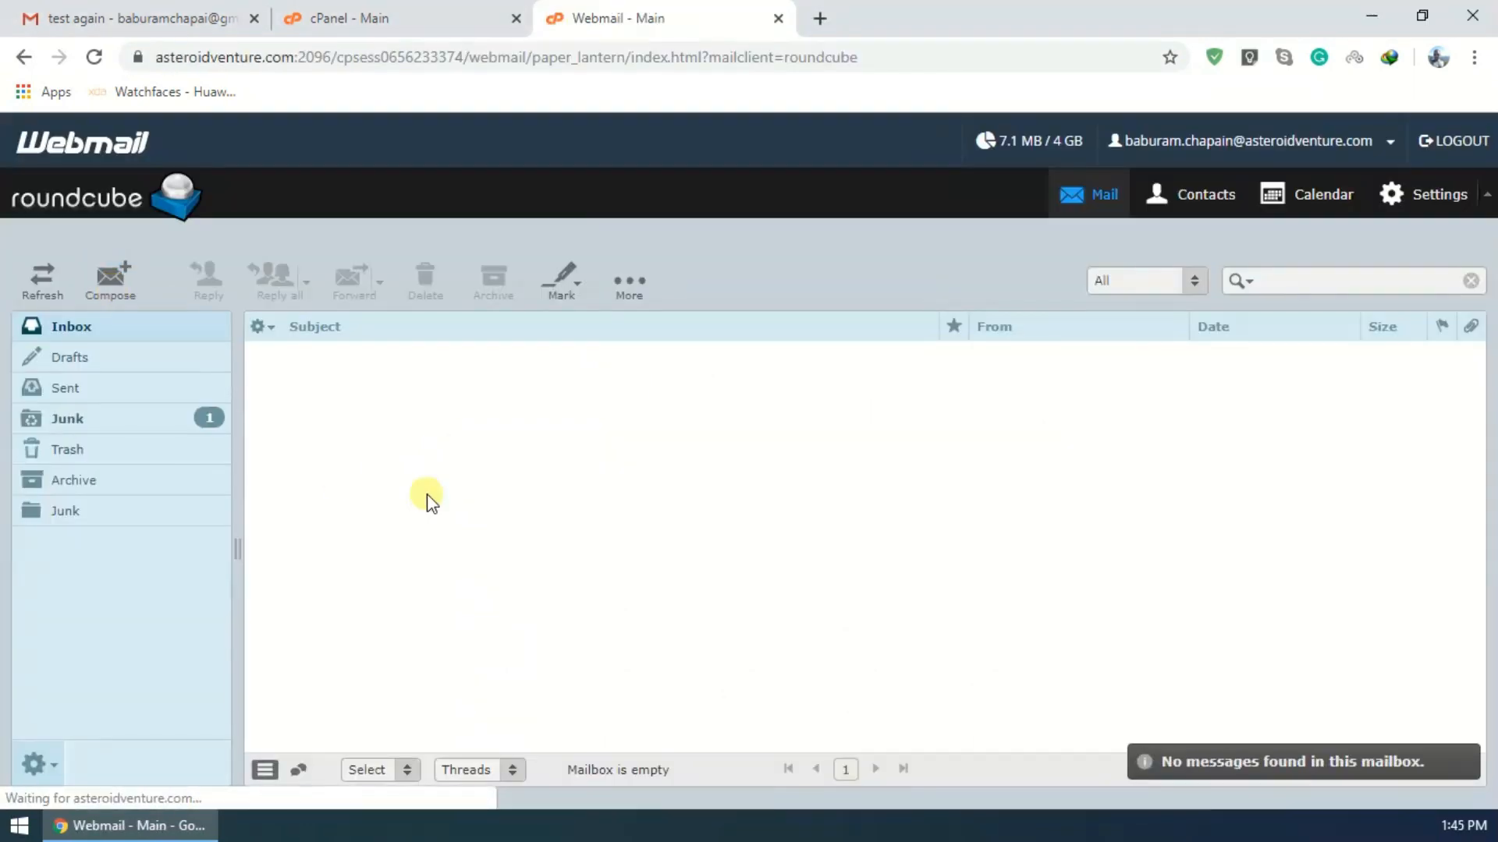
left_click(110, 280)
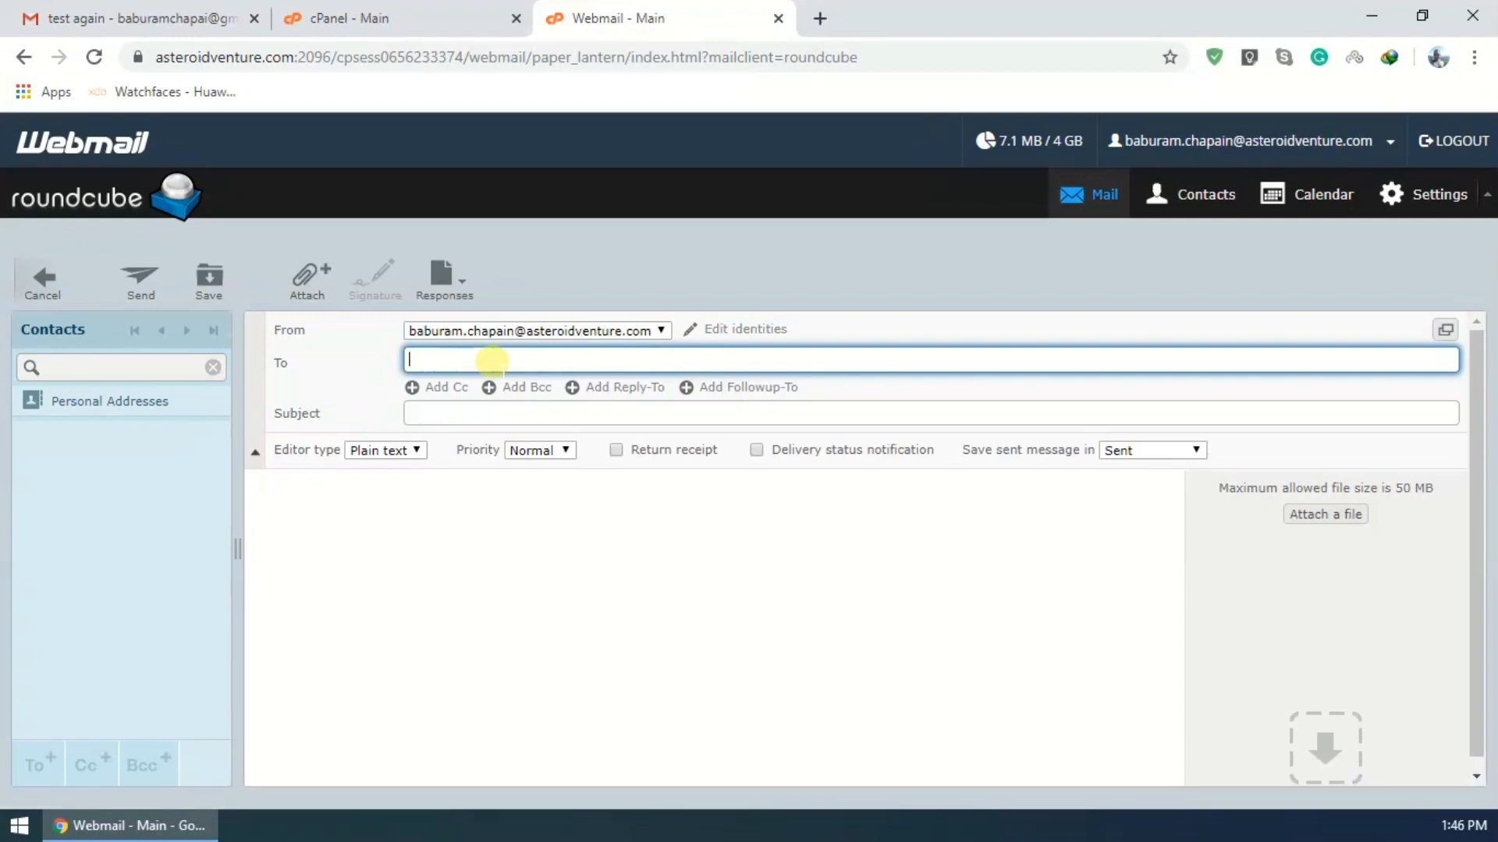
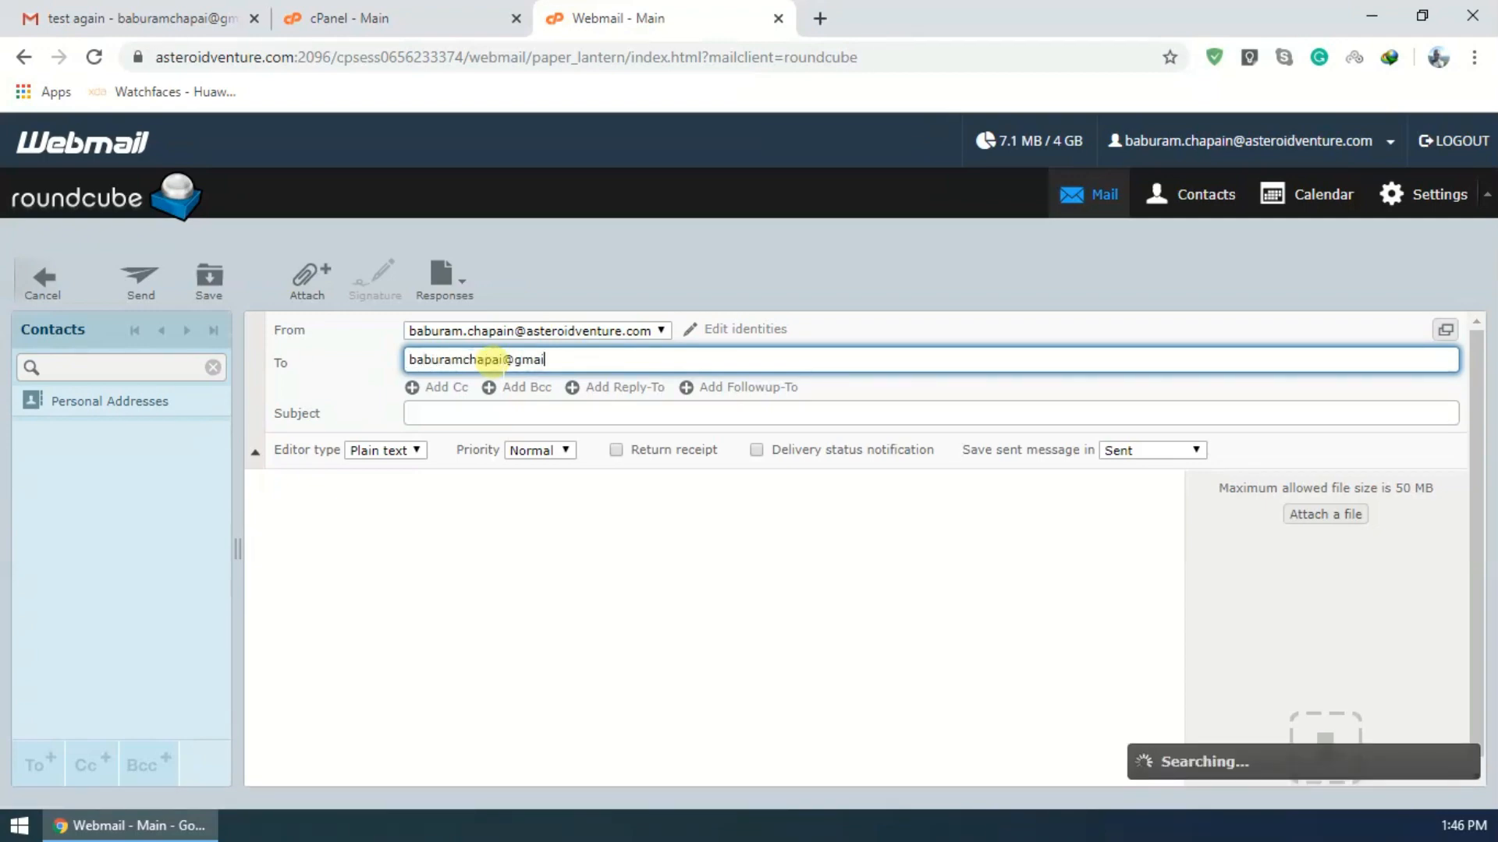
type("Email issue fixed")
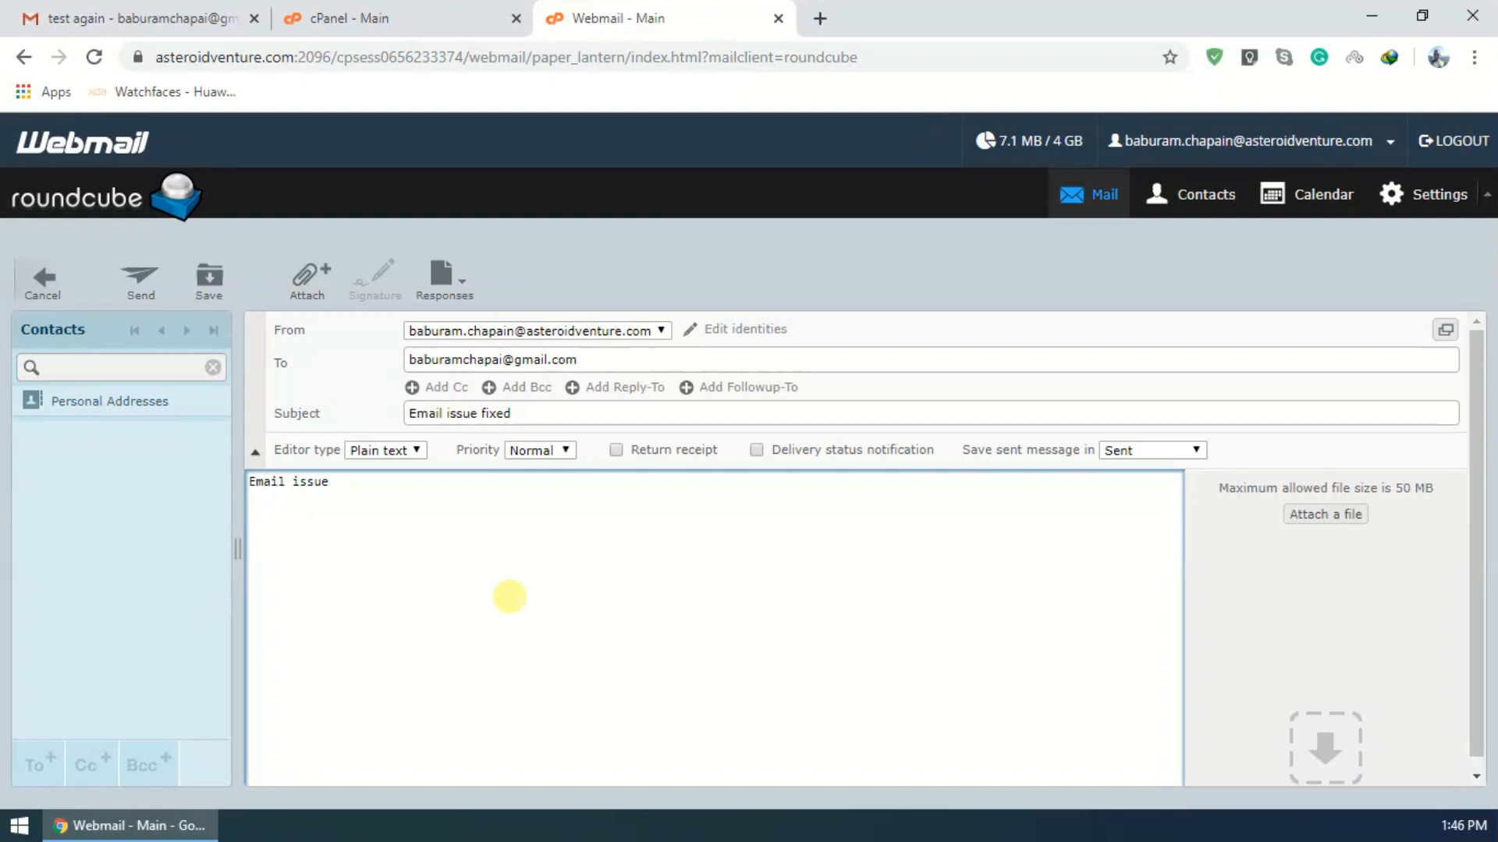
type("fixed.")
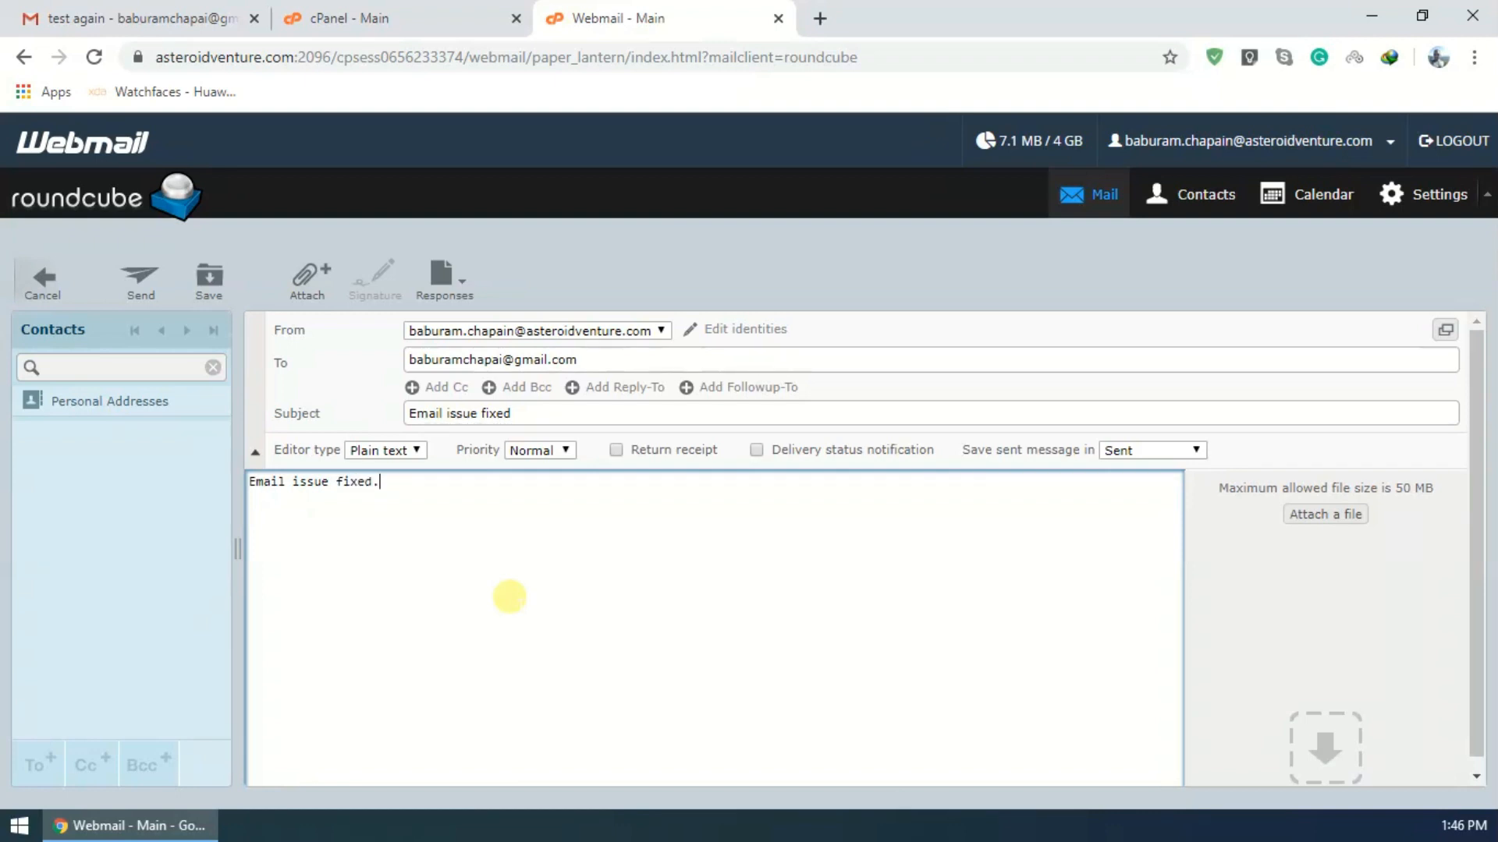
left_click(140, 281)
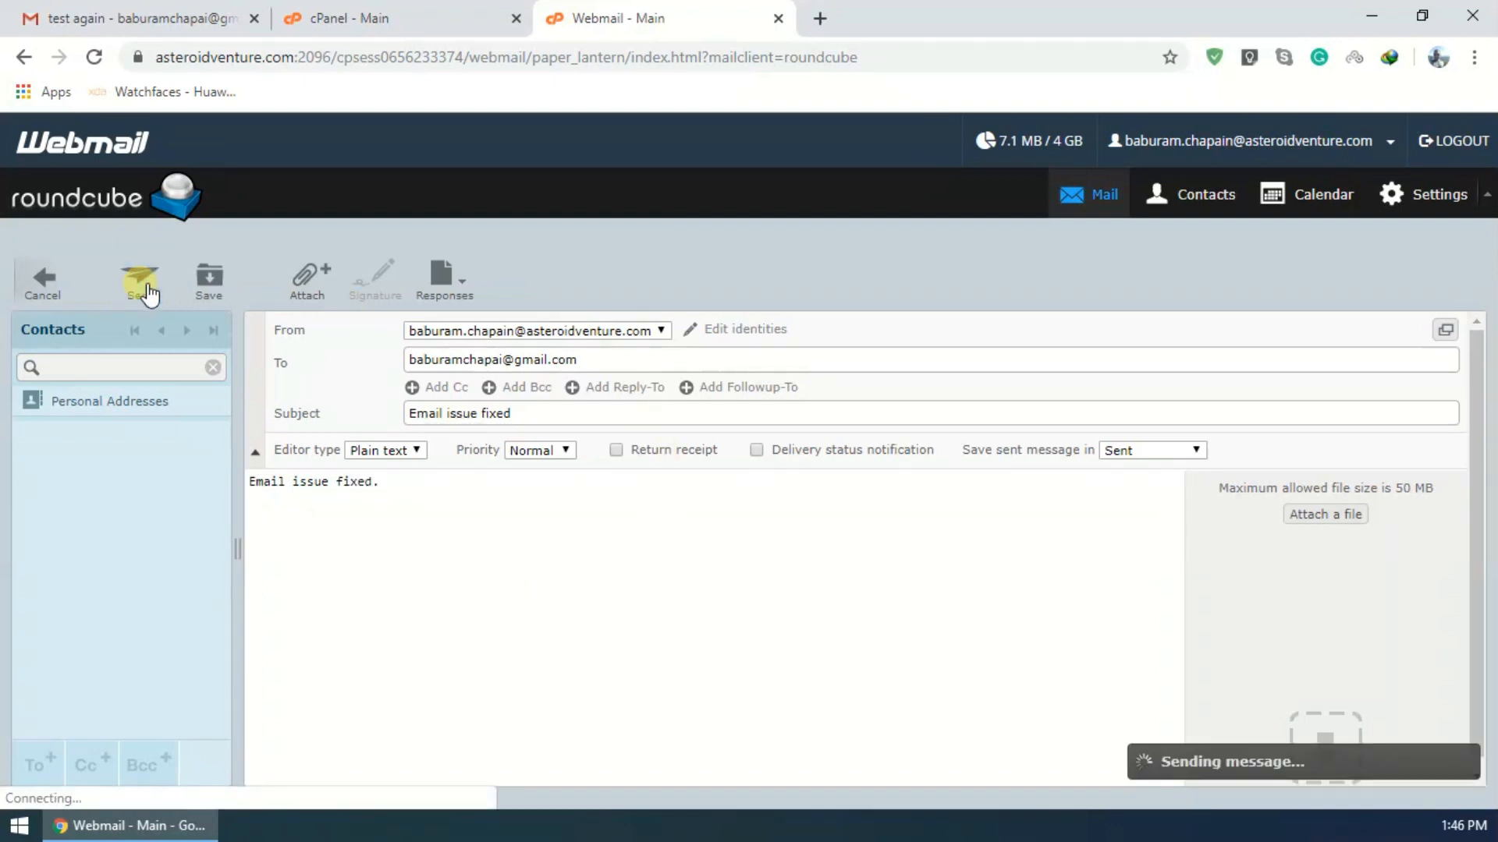
left_click(140, 280)
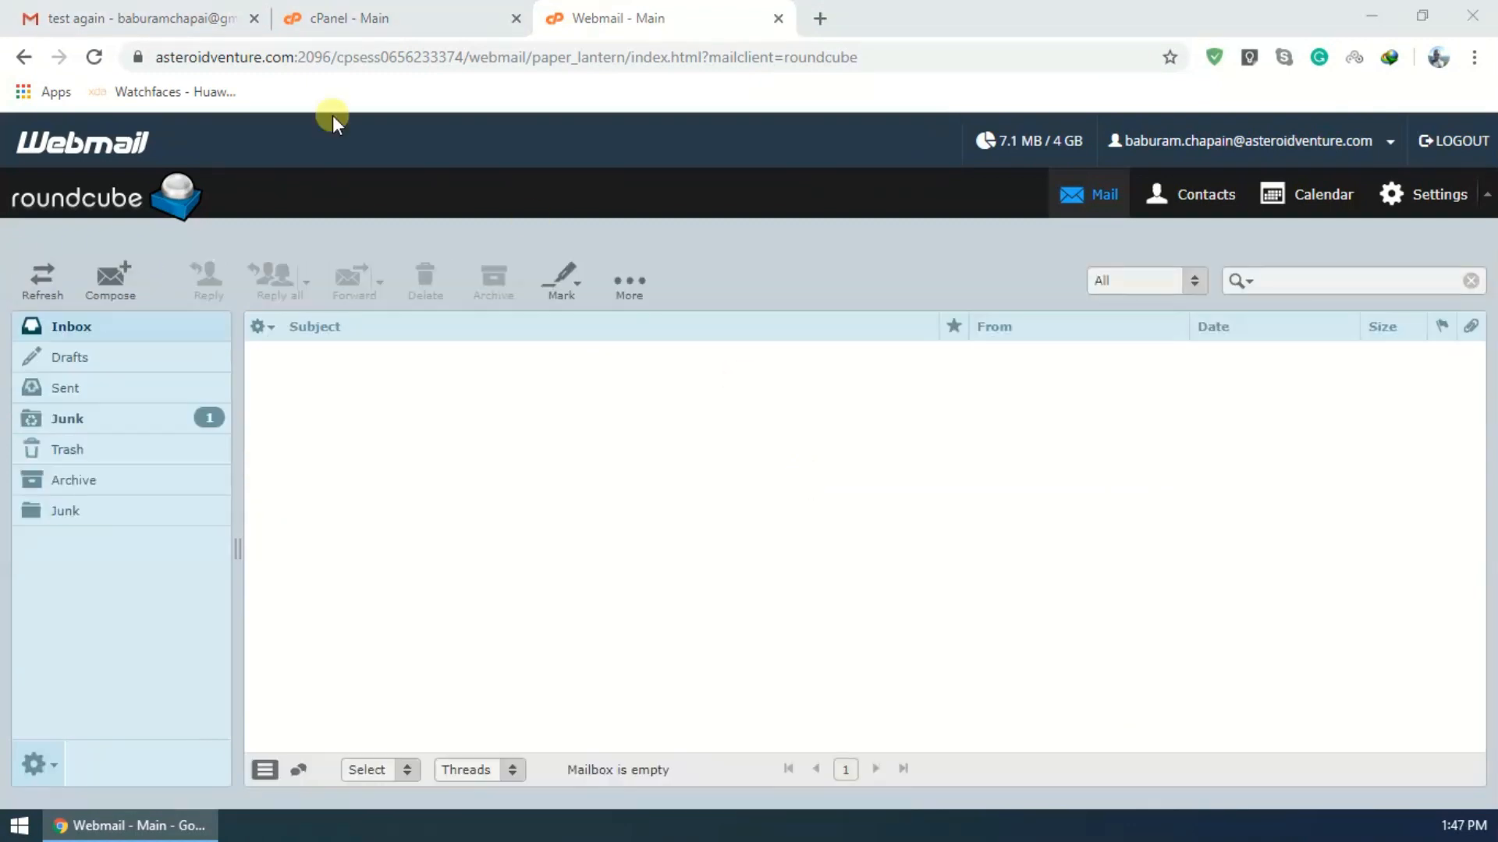
Step: Switch to the Gmail tab to check the 'Email issue fixed' message
left_click(133, 18)
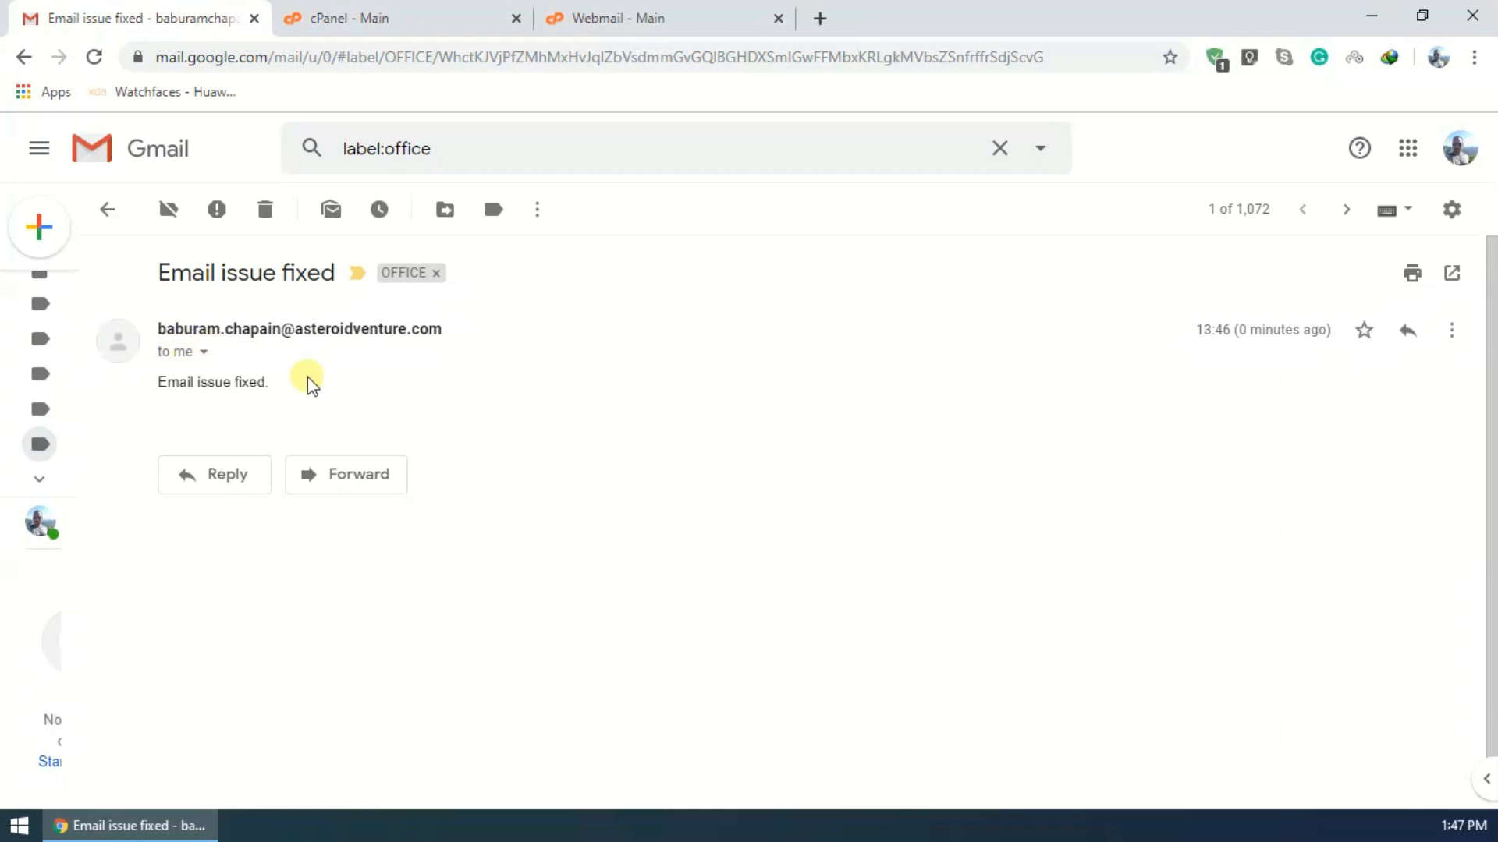
mouse_move(324, 416)
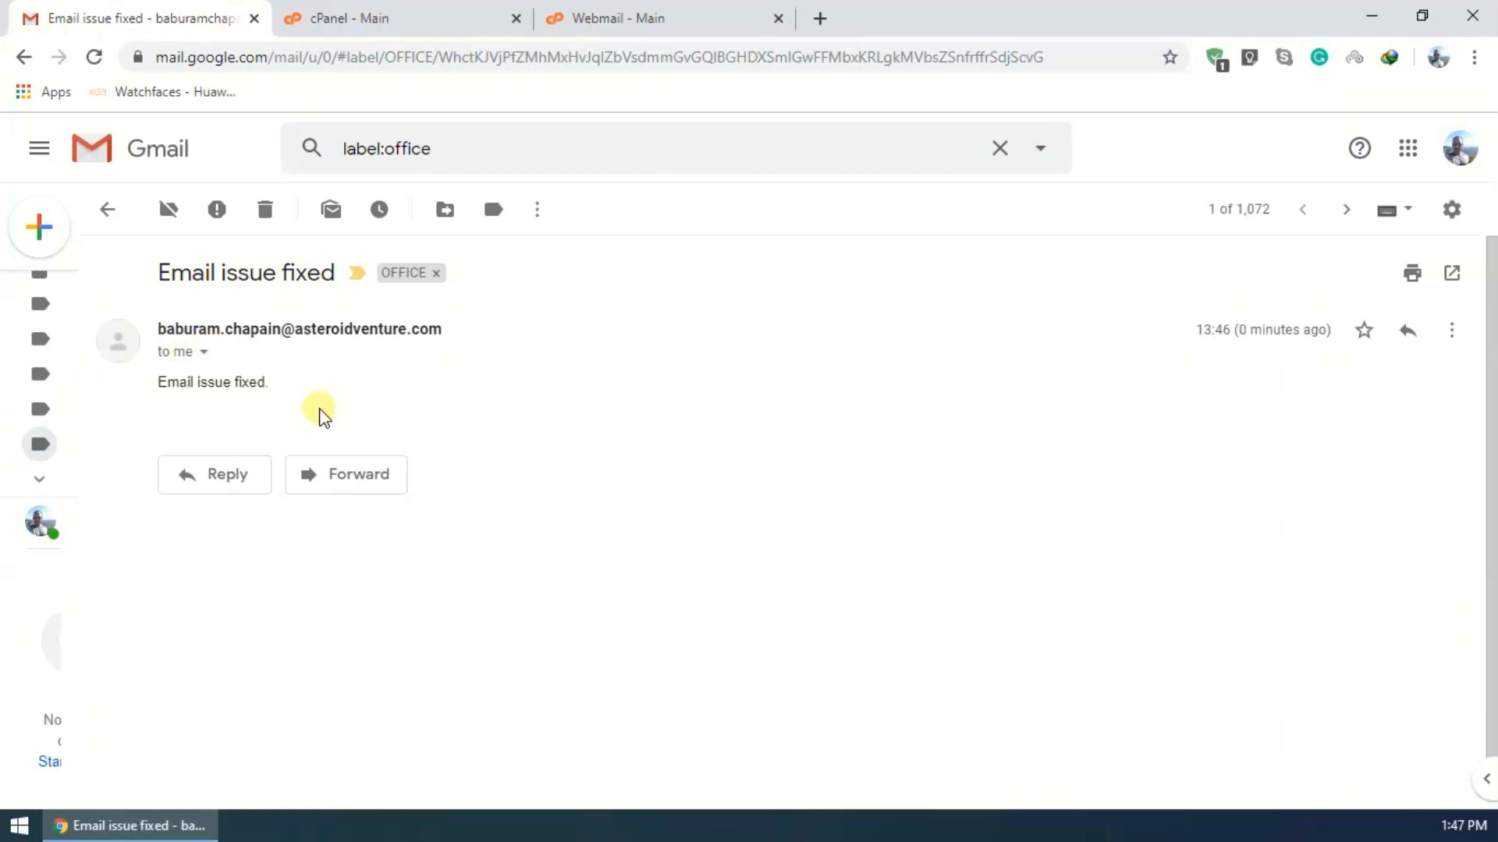